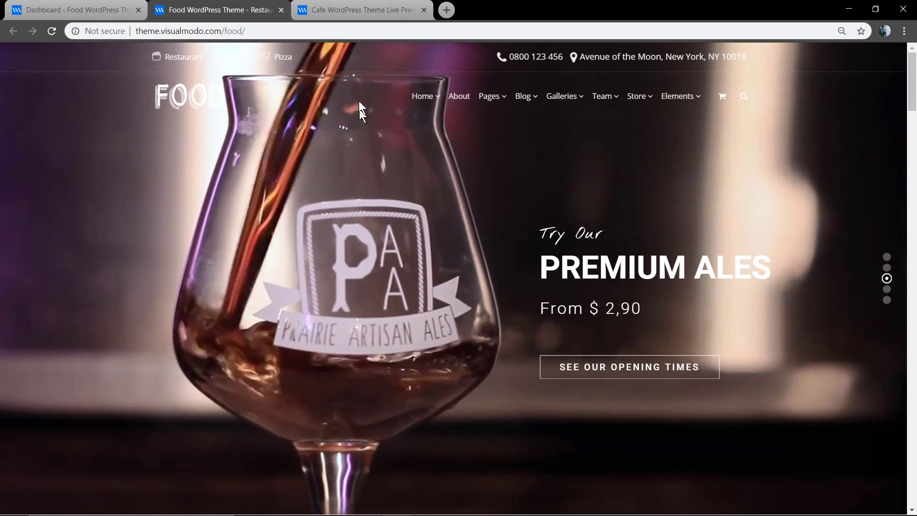
# Step: After browsing the Cafe theme demo, start a blank page via Pages > Add New in the dashboard
pyautogui.click(360, 10)
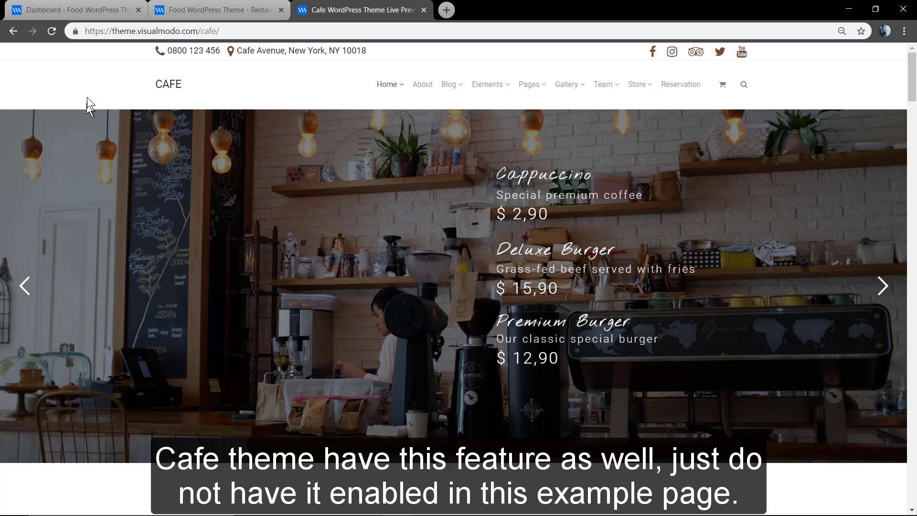
pyautogui.moveTo(830, 257)
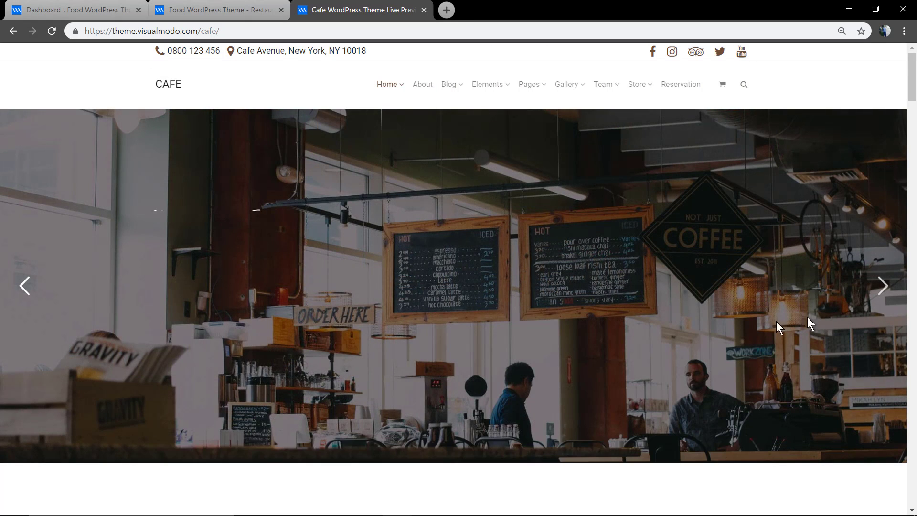
pyautogui.click(566, 84)
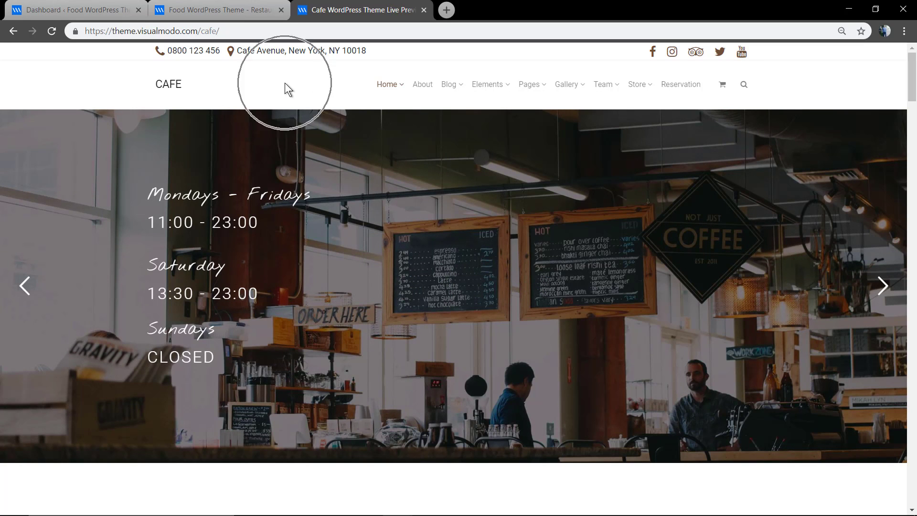
pyautogui.click(217, 10)
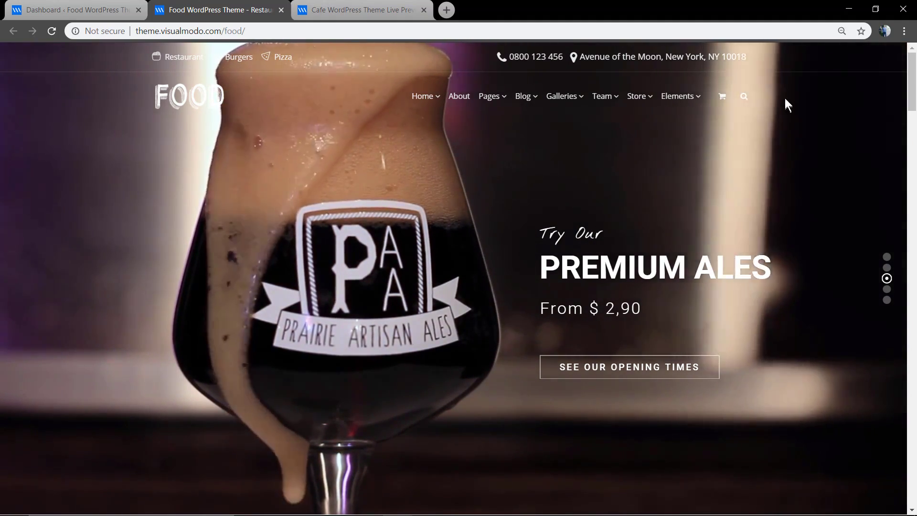
pyautogui.moveTo(200, 123)
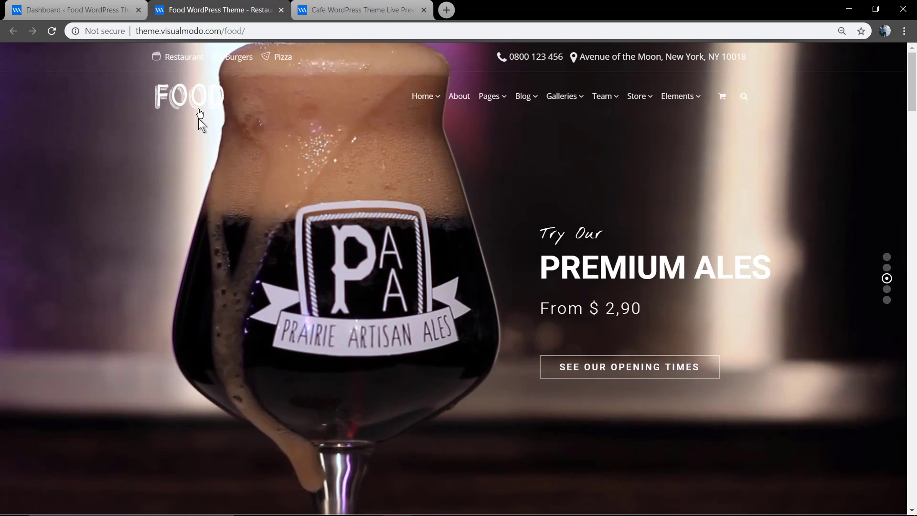
pyautogui.click(73, 10)
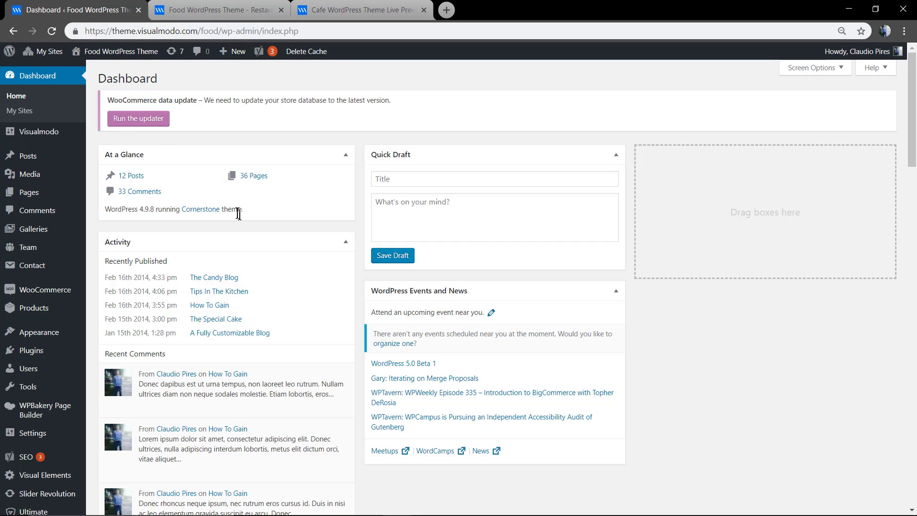
pyautogui.moveTo(28, 192)
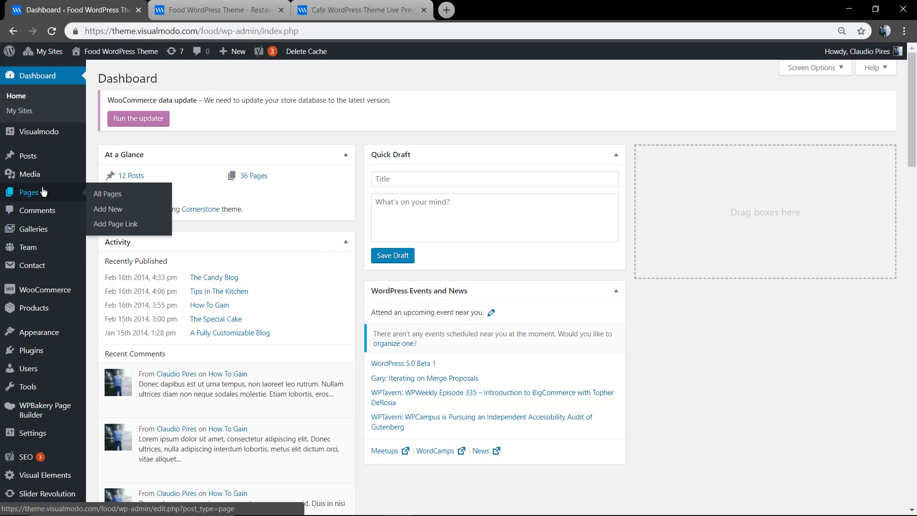
pyautogui.moveTo(108, 209)
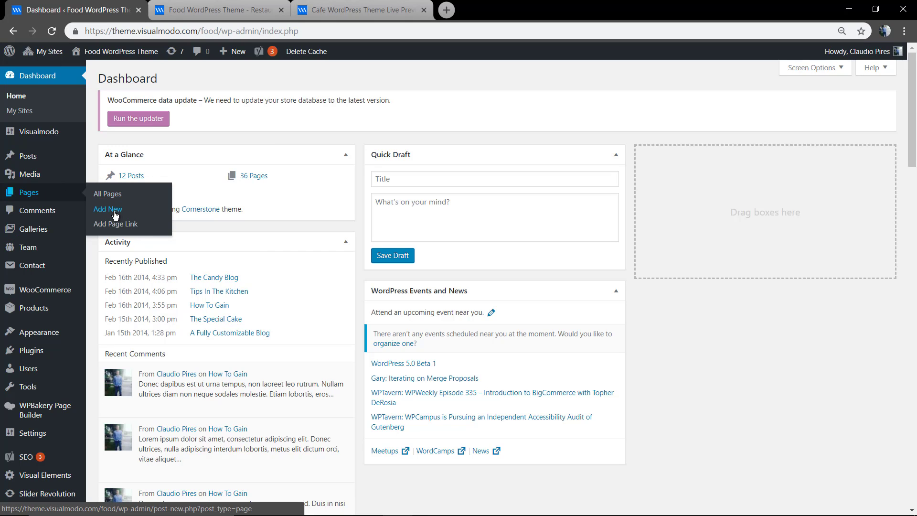
pyautogui.click(108, 209)
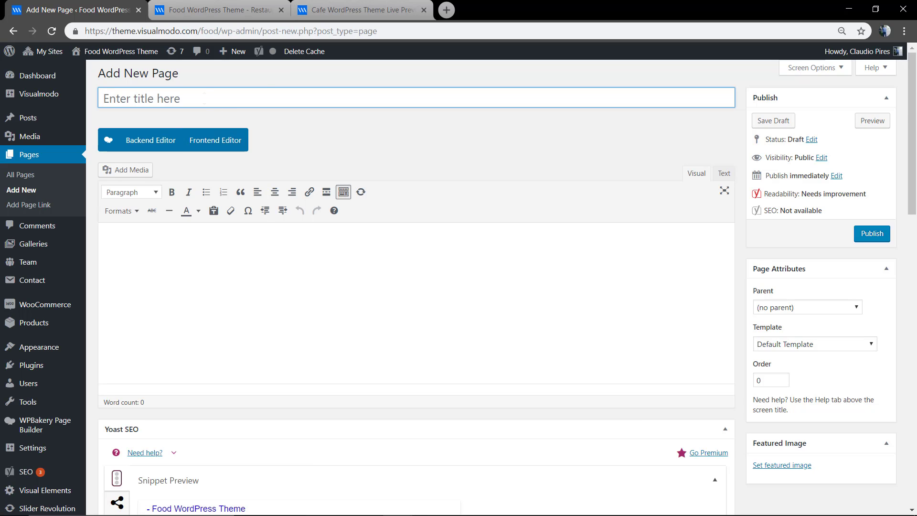
# Step: Title the page 'Header Overlay' and switch it to the Backend Editor page builder
pyautogui.write('Header Overlay')
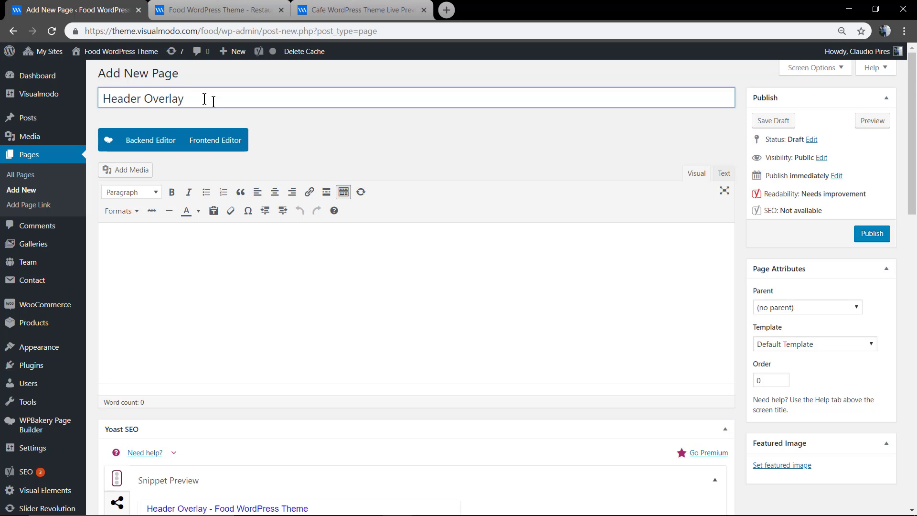
pyautogui.moveTo(407, 261)
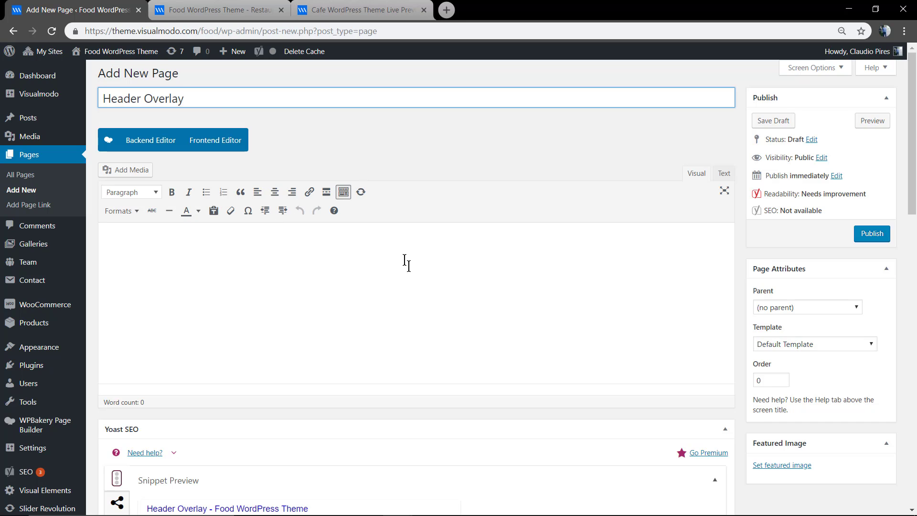
pyautogui.click(150, 139)
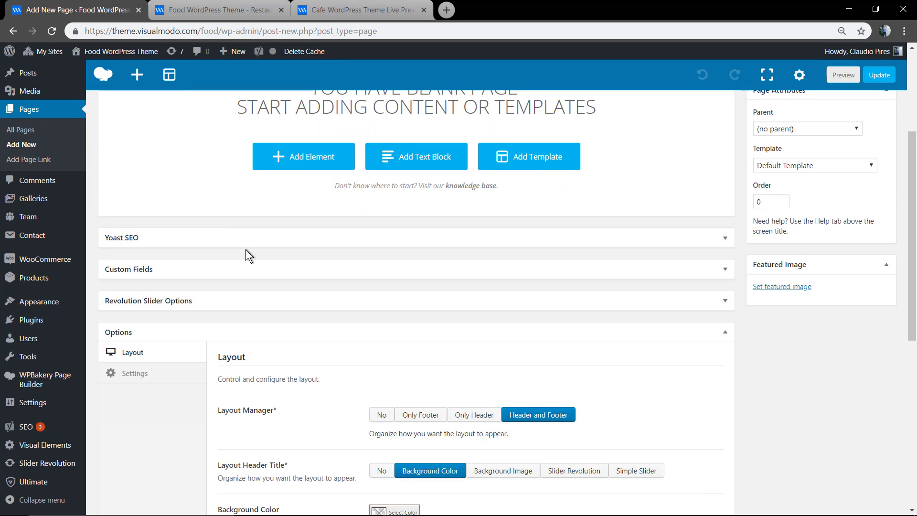
pyautogui.scroll(-3)
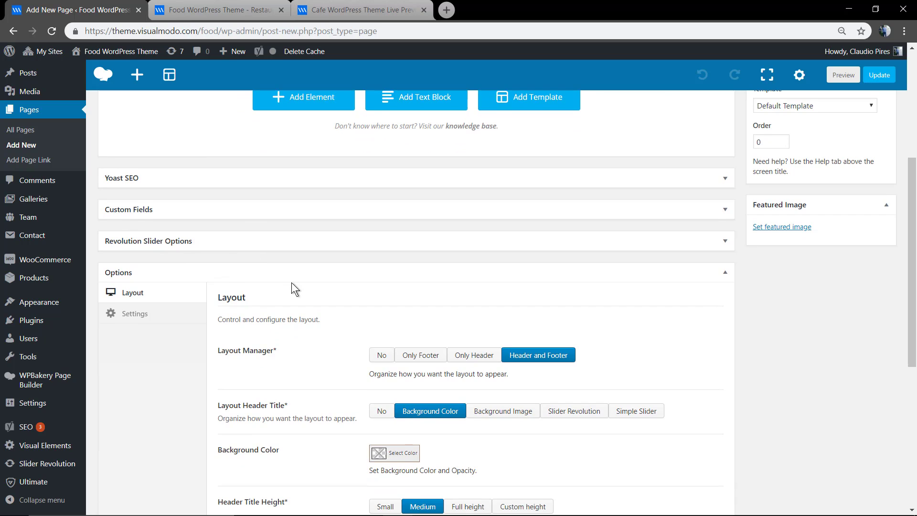
pyautogui.scroll(-3)
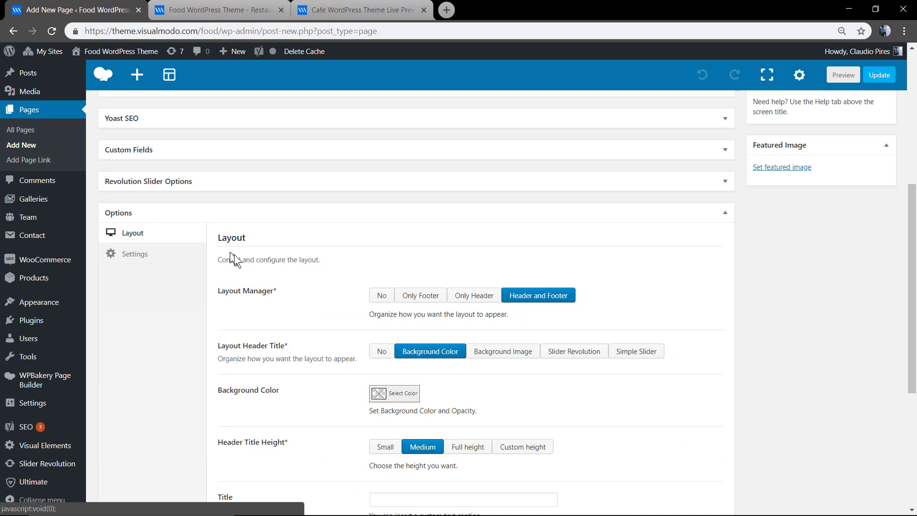
pyautogui.scroll(-3)
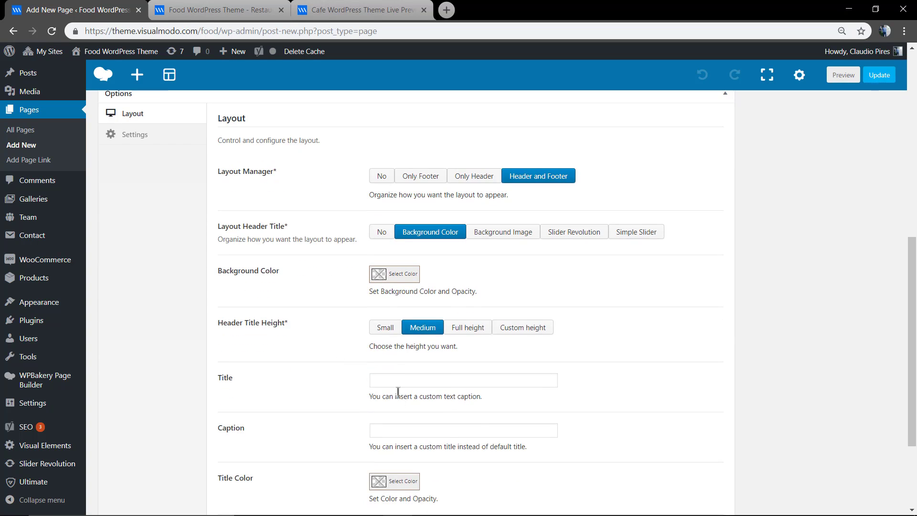
# Step: Enter 'Header Overlay' as the custom header title in Options > Layout
pyautogui.click(462, 379)
pyautogui.write('Header')
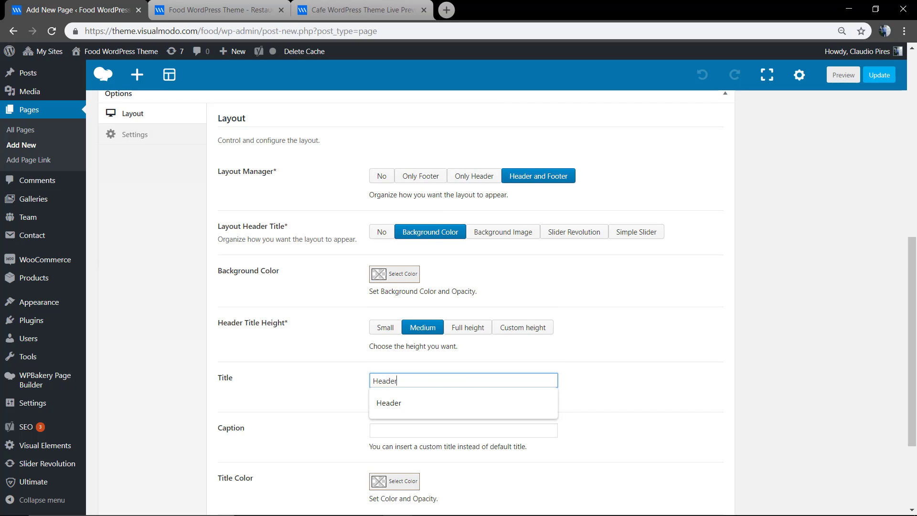
pyautogui.write('Overlay')
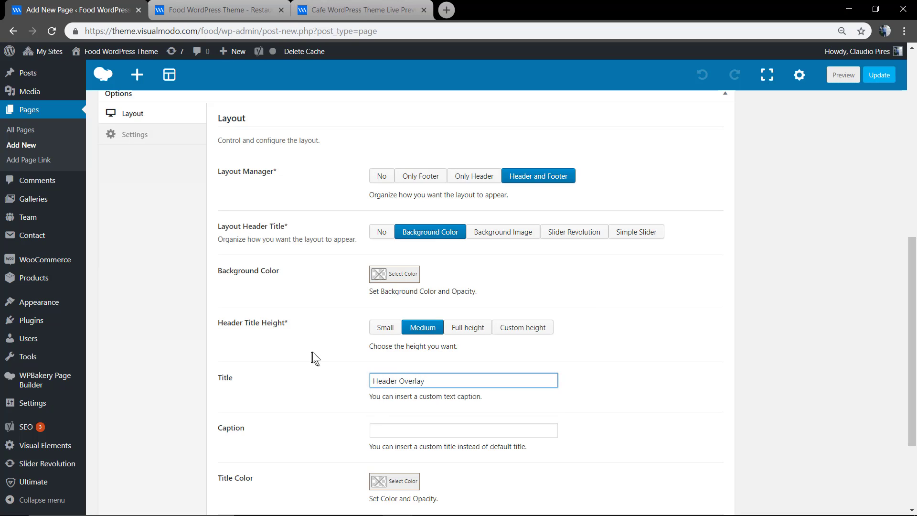
pyautogui.scroll(-3)
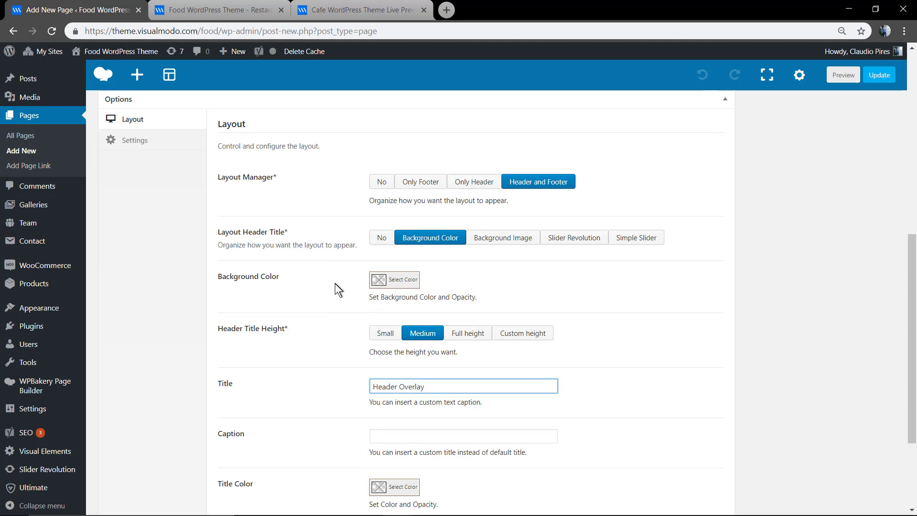
pyautogui.scroll(-3)
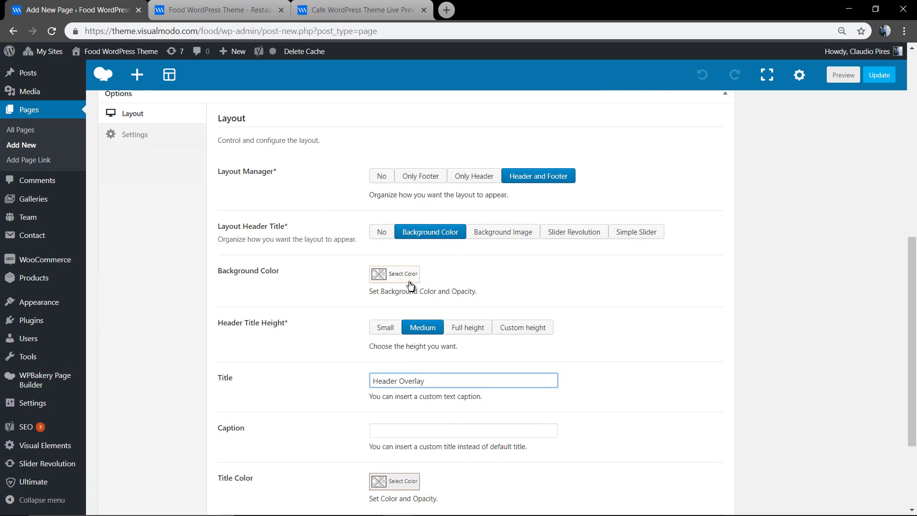
# Step: Leave the header Background Color unchanged and preview the draft's title on its dark banner
pyautogui.click(395, 274)
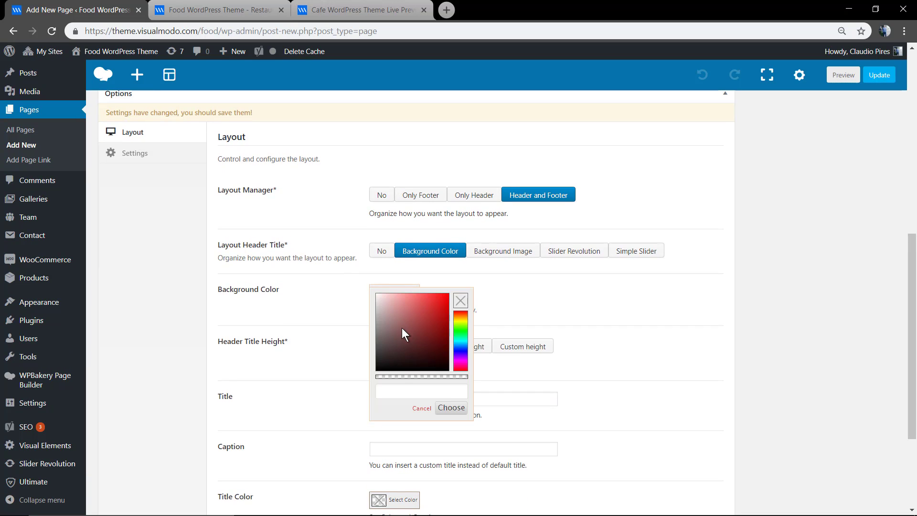
pyautogui.click(389, 363)
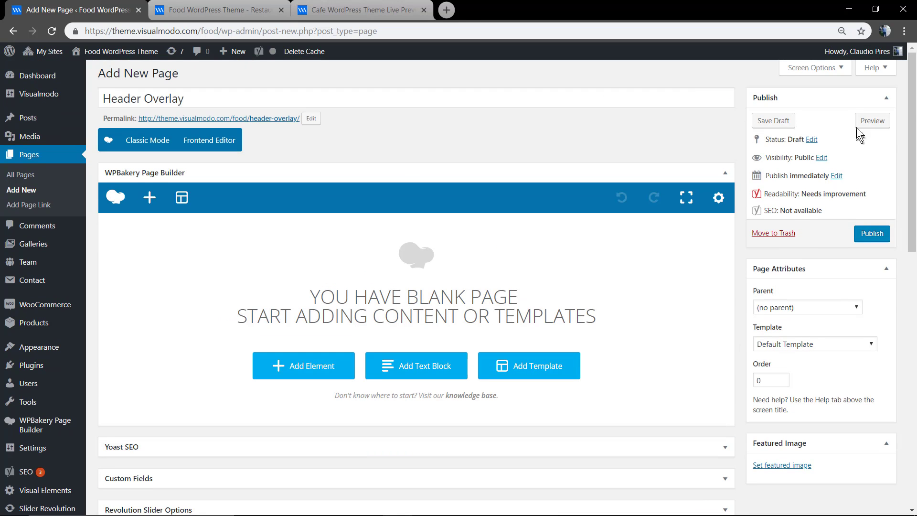
pyautogui.click(871, 120)
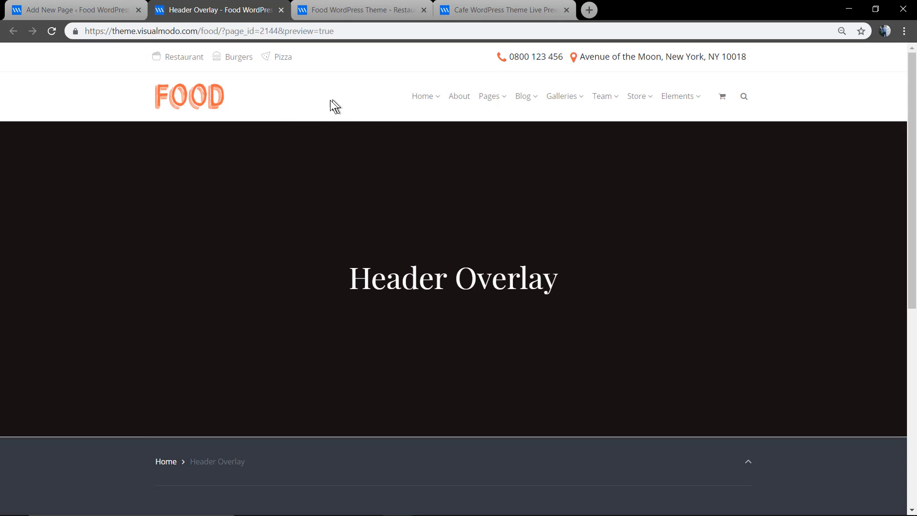
pyautogui.moveTo(280, 98)
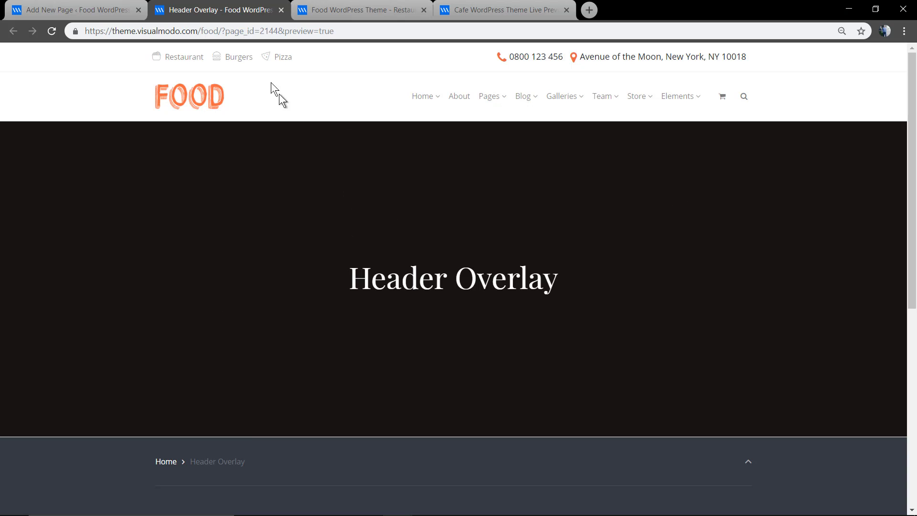
pyautogui.click(76, 9)
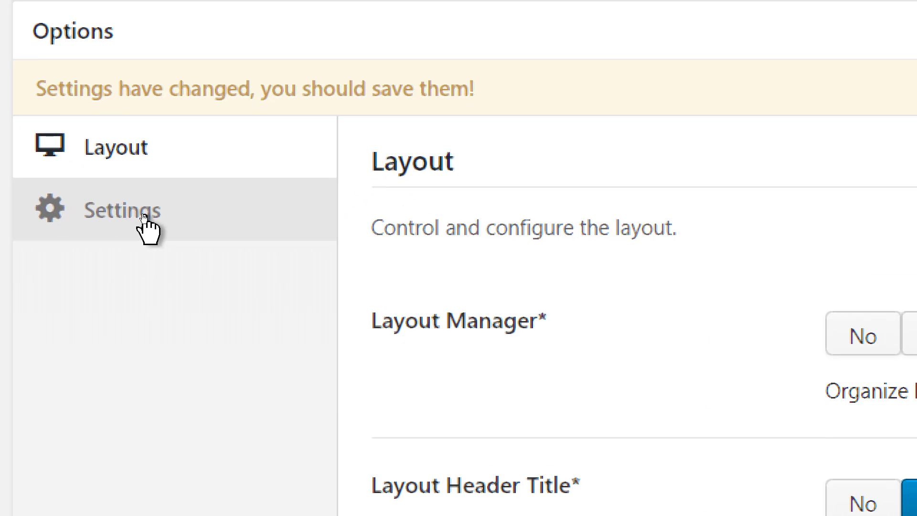
# Step: Set Overlay Navigation to Light Colors, preview it, then switch it to Dark Colors
pyautogui.click(134, 296)
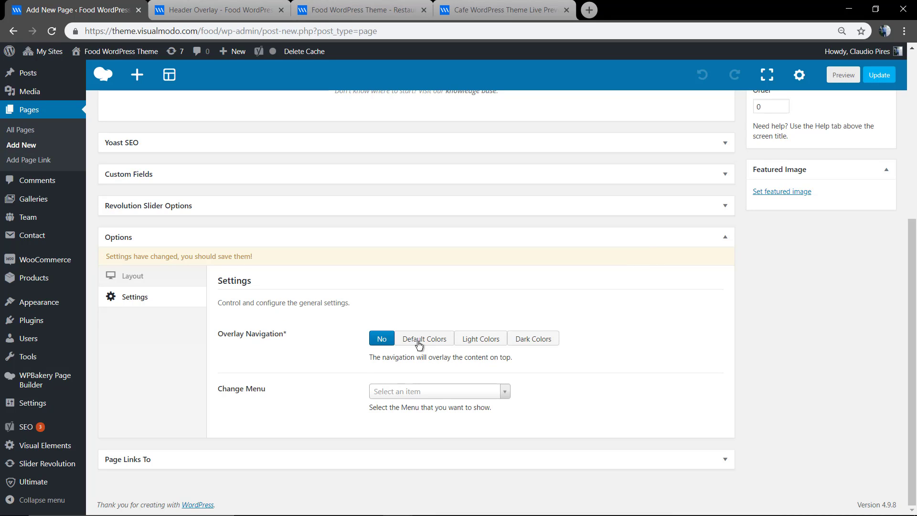
pyautogui.moveTo(525, 343)
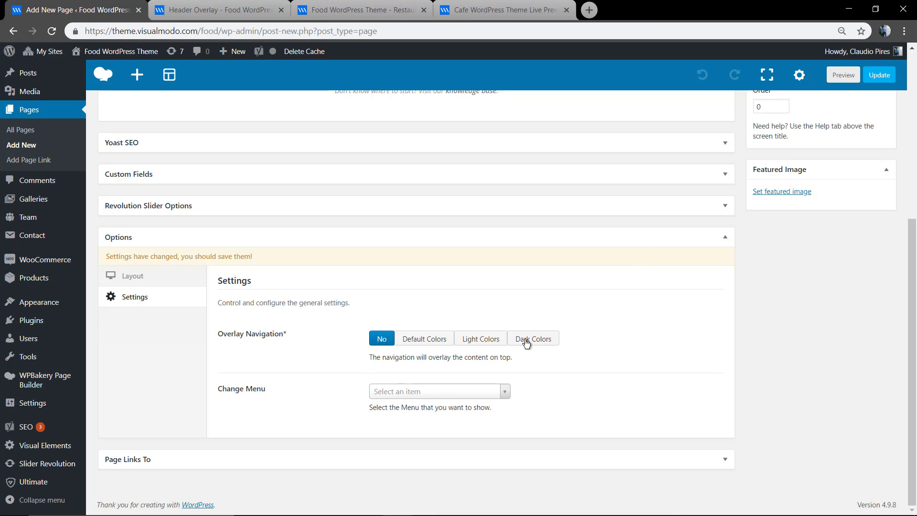
pyautogui.moveTo(431, 343)
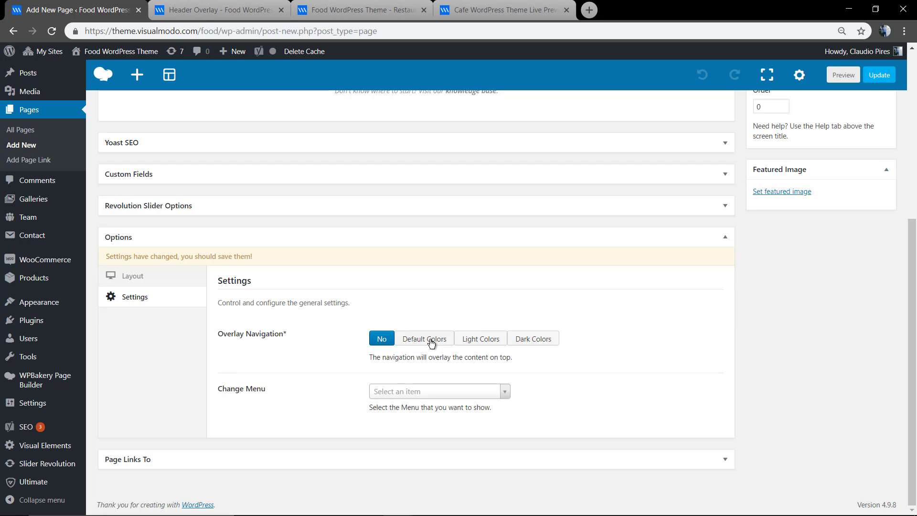
pyautogui.moveTo(478, 346)
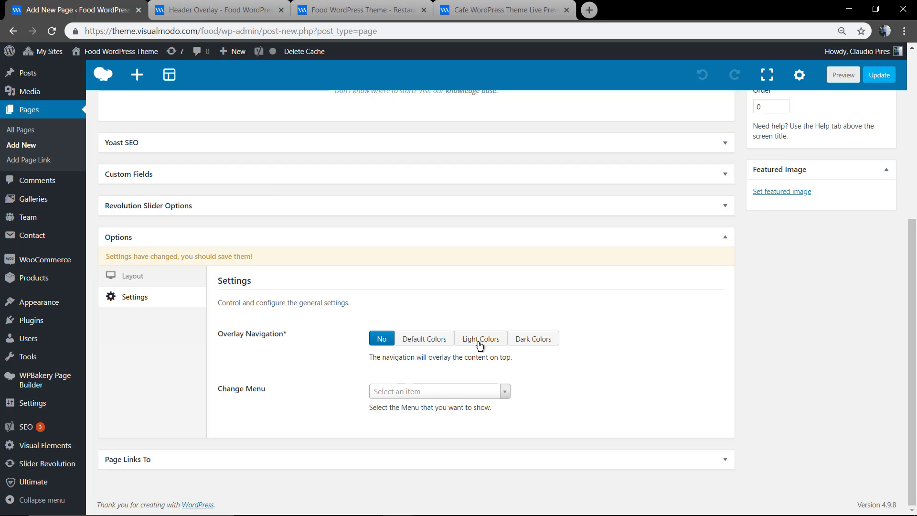
pyautogui.click(479, 338)
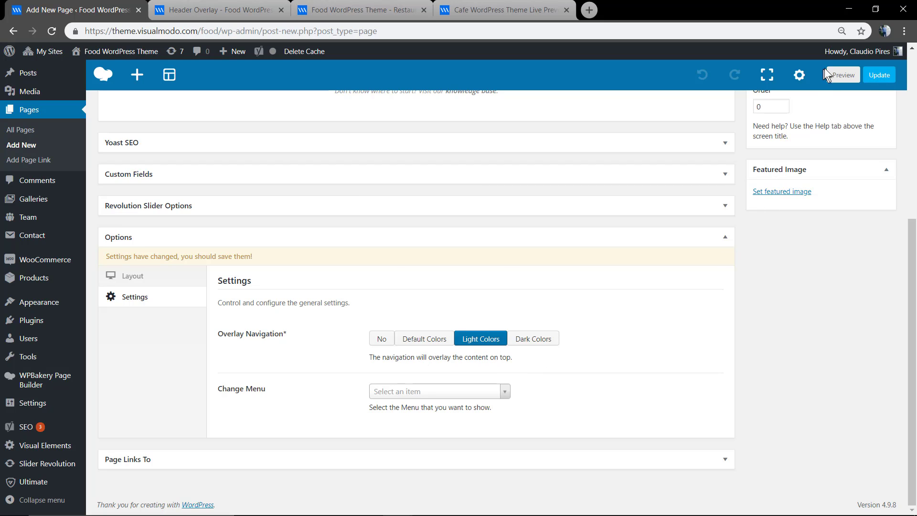
pyautogui.click(840, 74)
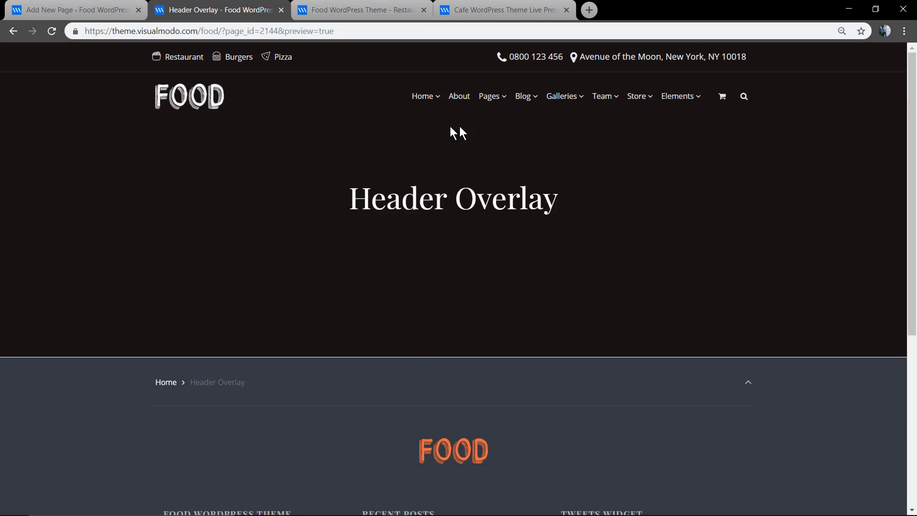
pyautogui.moveTo(70, 9)
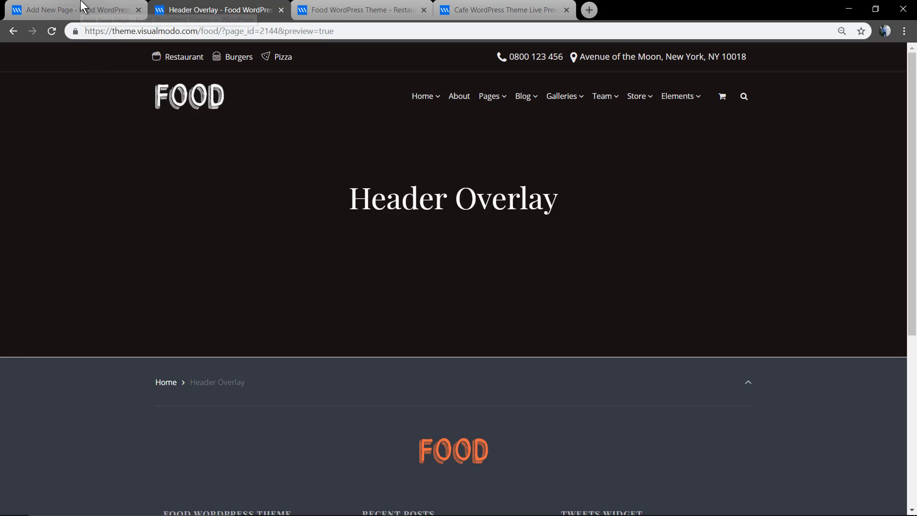
pyautogui.click(70, 9)
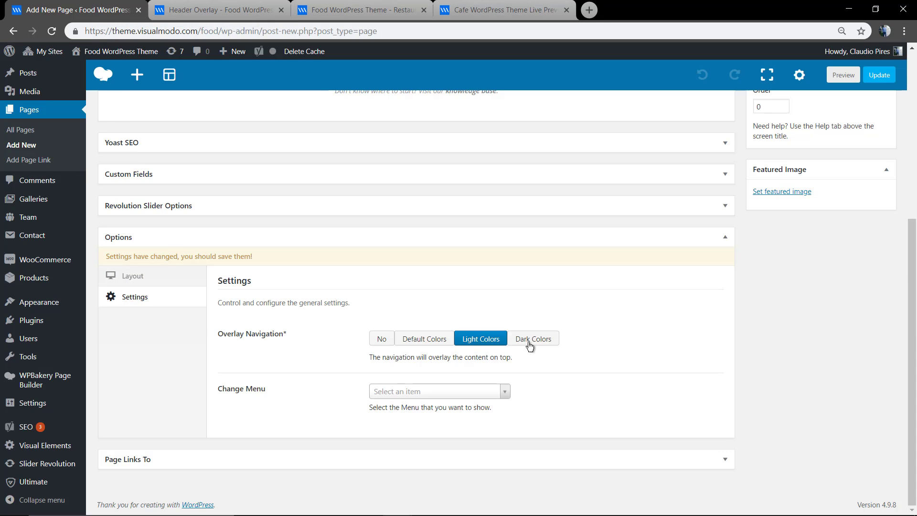
pyautogui.click(532, 339)
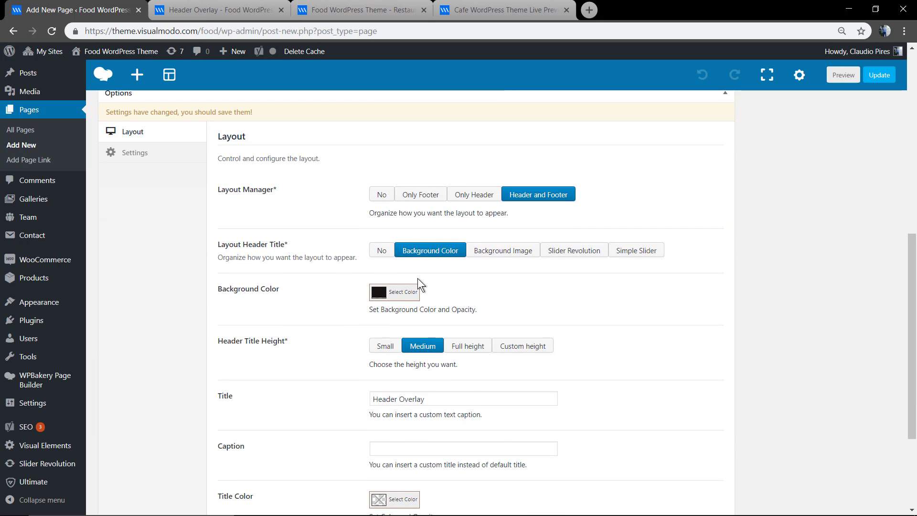
# Step: Give the header title a light grey background colour and confirm it in the preview
pyautogui.click(394, 291)
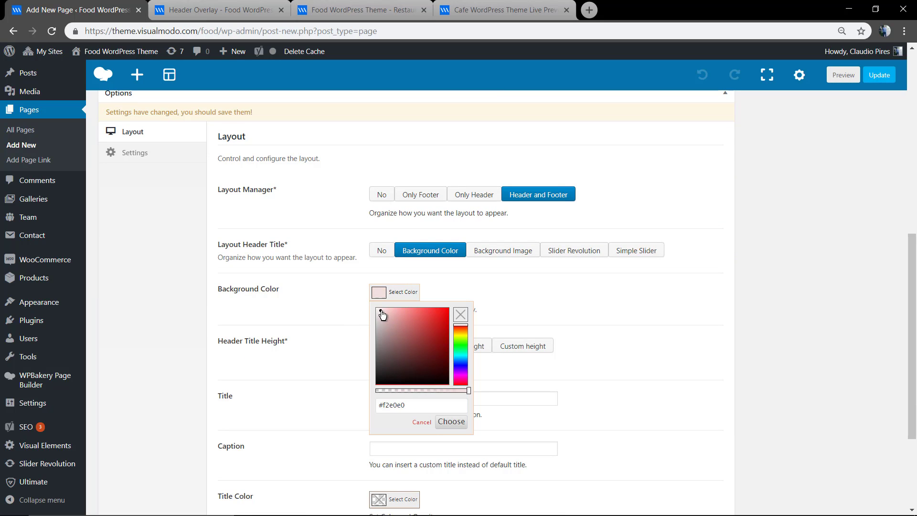
pyautogui.click(375, 321)
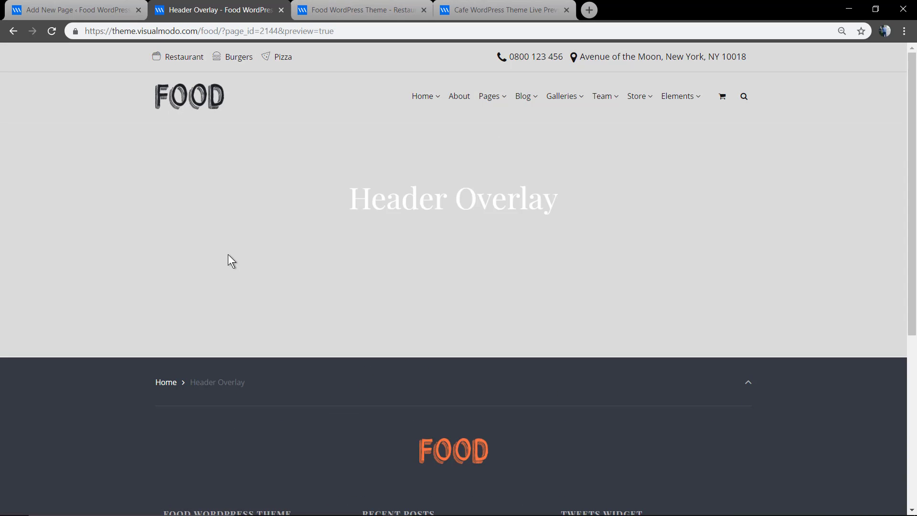
pyautogui.click(74, 10)
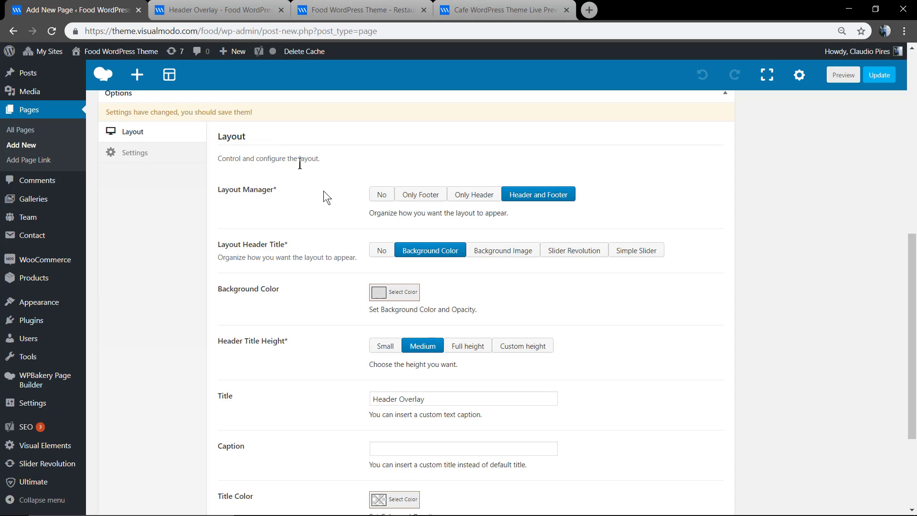
pyautogui.click(394, 345)
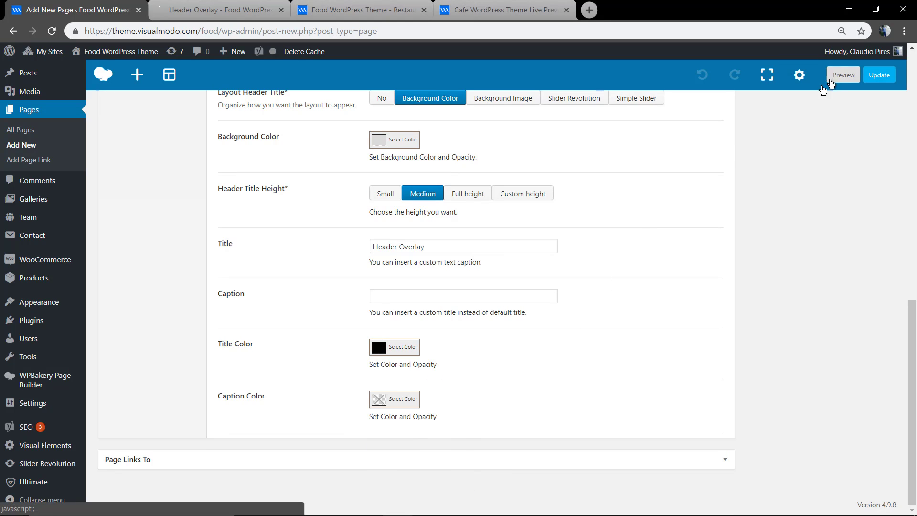
pyautogui.click(842, 75)
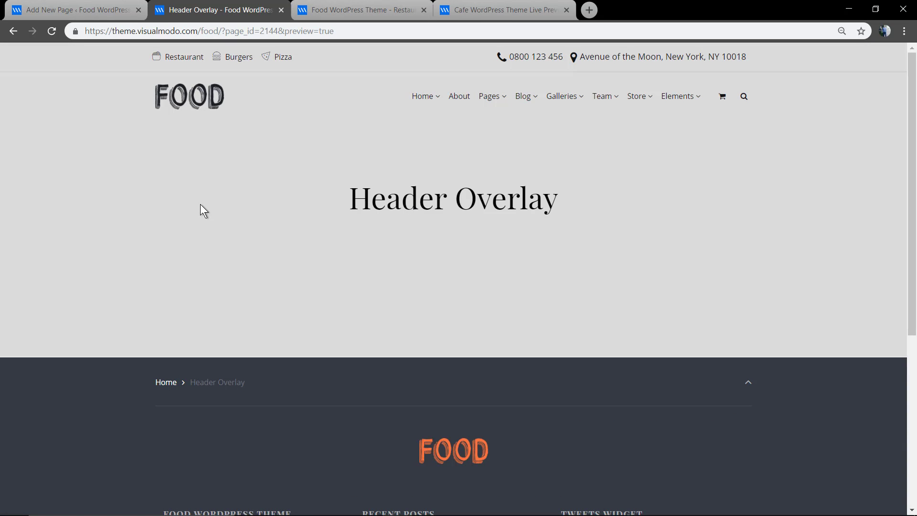
pyautogui.moveTo(567, 146)
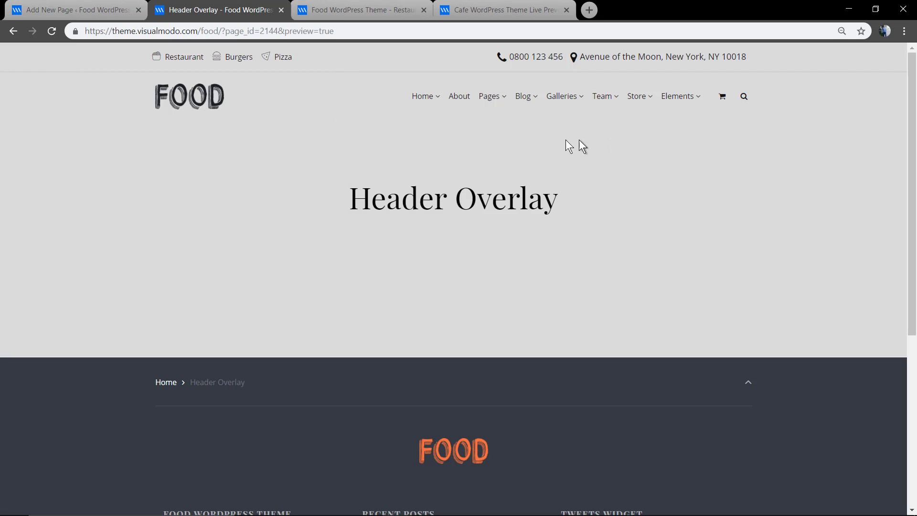
pyautogui.click(71, 10)
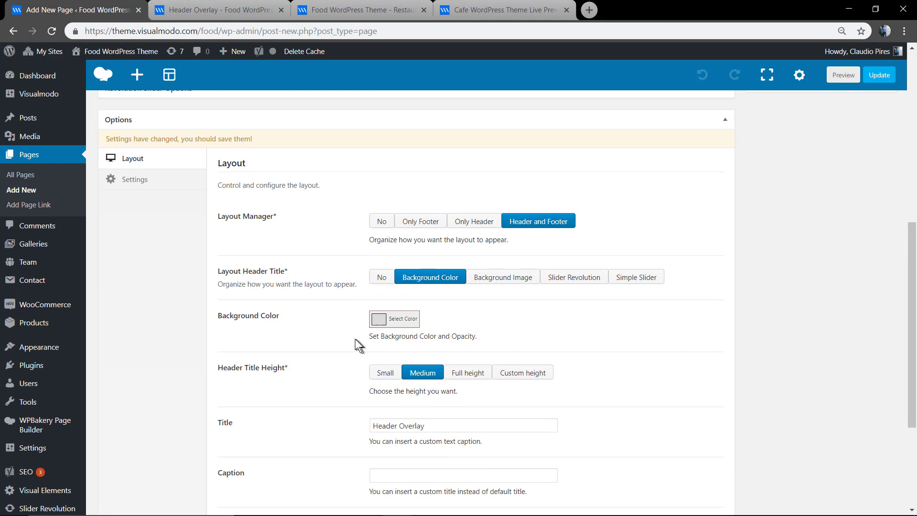
# Step: Use food-cover-15.jpg as the header background image with Fixed attachment and Cover size, then preview
pyautogui.click(501, 336)
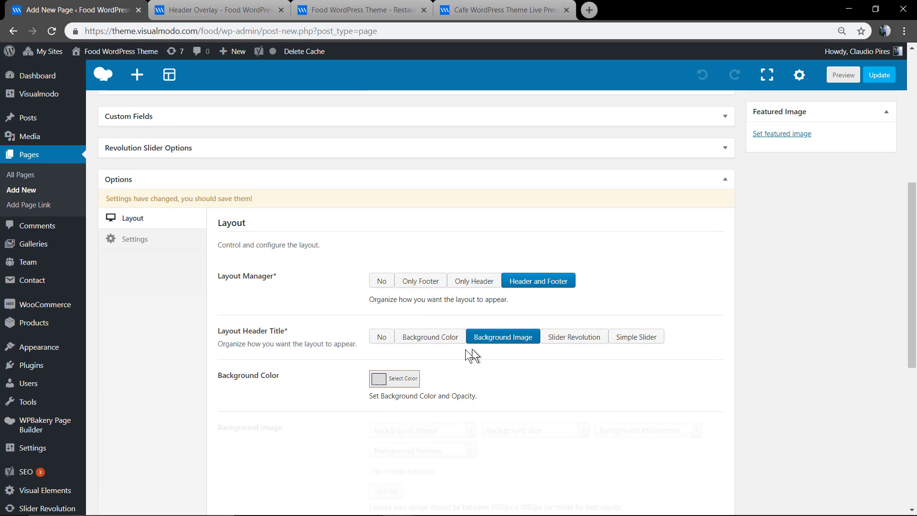
pyautogui.scroll(-3)
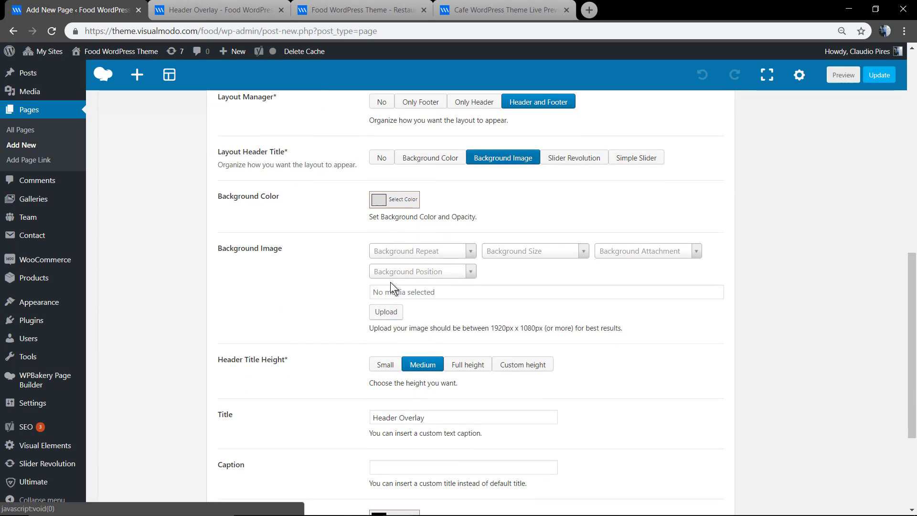
pyautogui.click(385, 311)
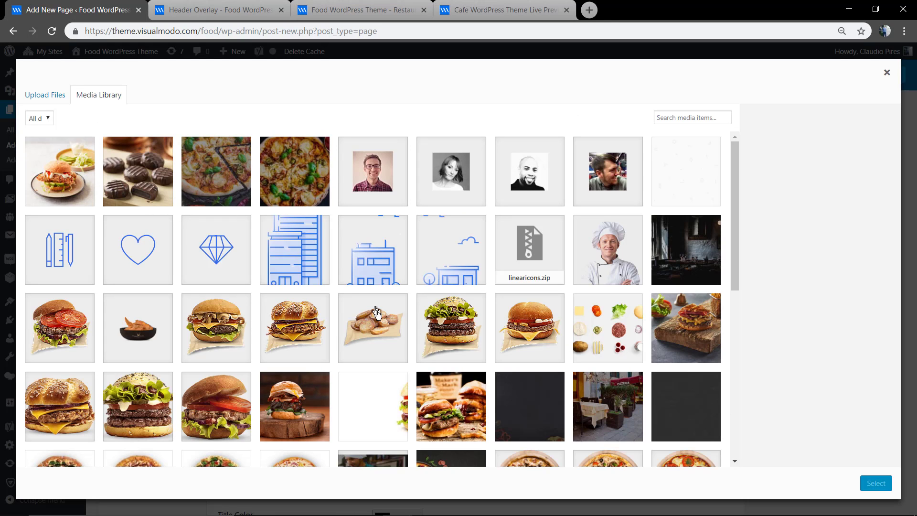
pyautogui.click(451, 406)
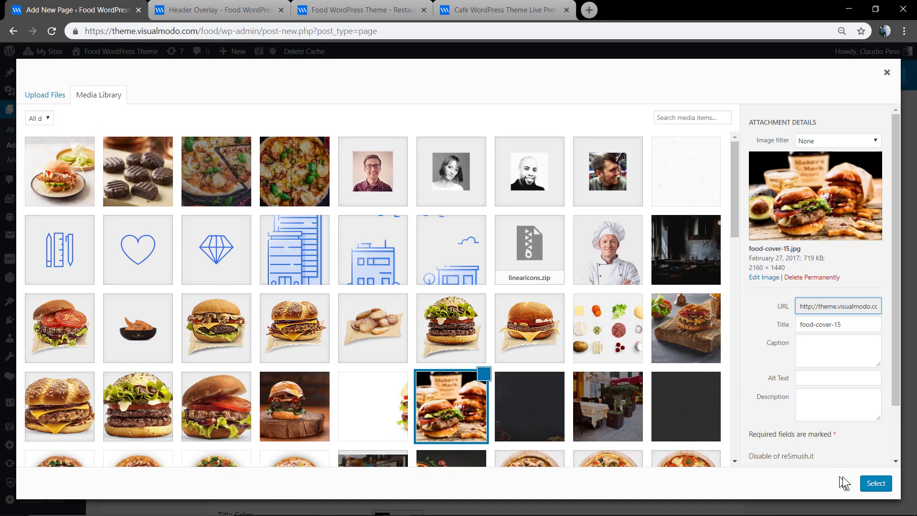
pyautogui.click(876, 483)
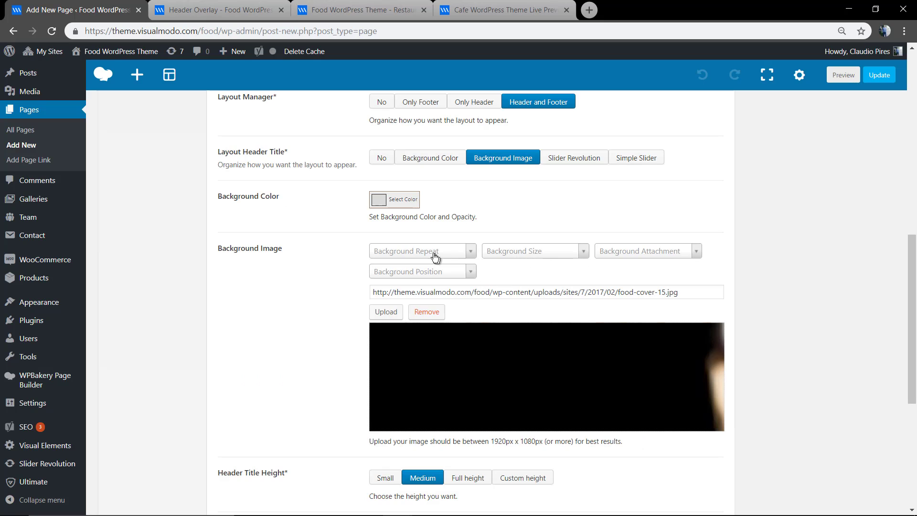
pyautogui.click(647, 250)
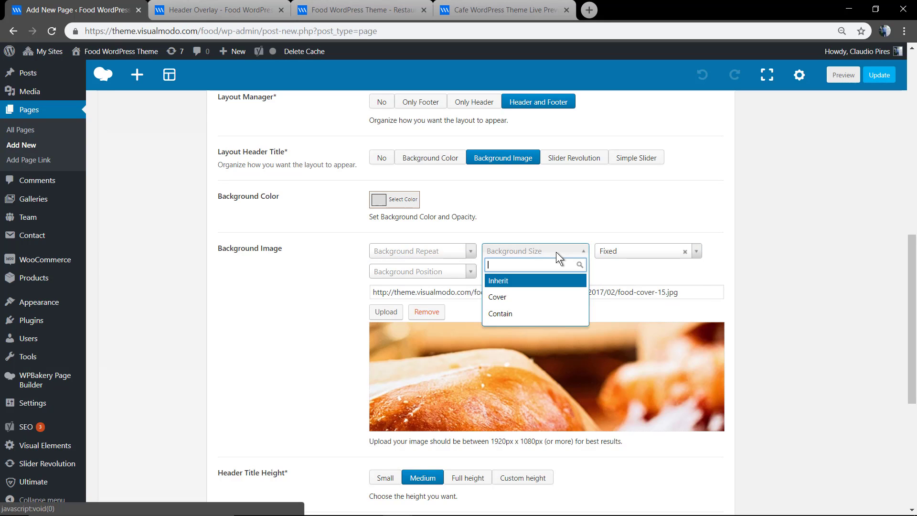
pyautogui.click(496, 298)
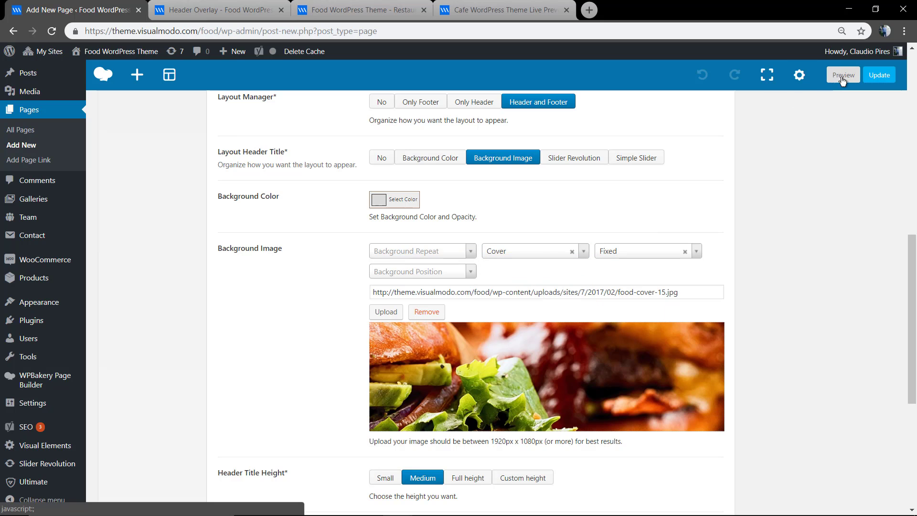
pyautogui.click(842, 74)
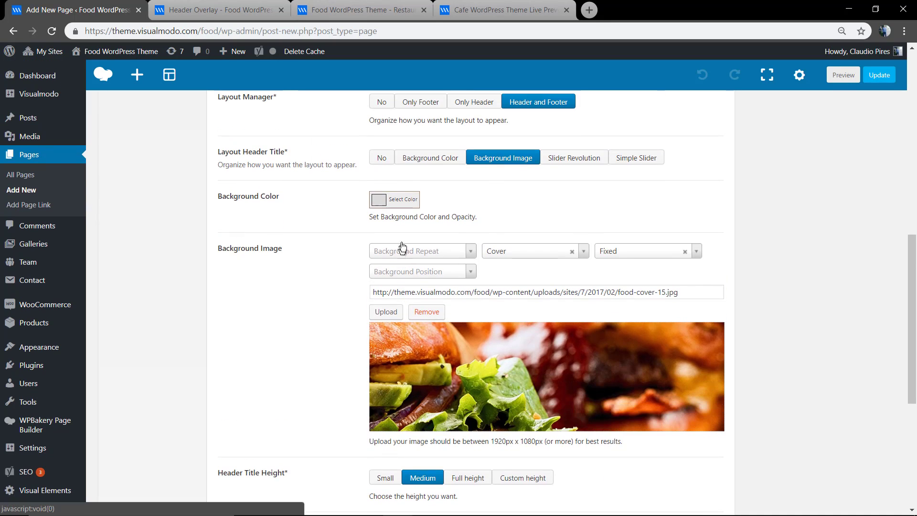
# Step: Lower the header background colour's opacity to about 0.08 so the burger photo shows through
pyautogui.click(394, 199)
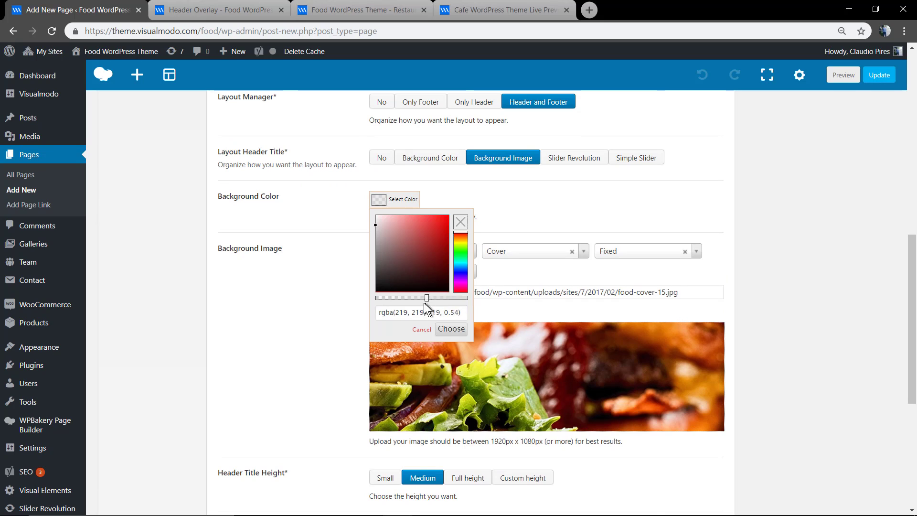
pyautogui.moveTo(427, 298); pyautogui.dragTo(383, 298)
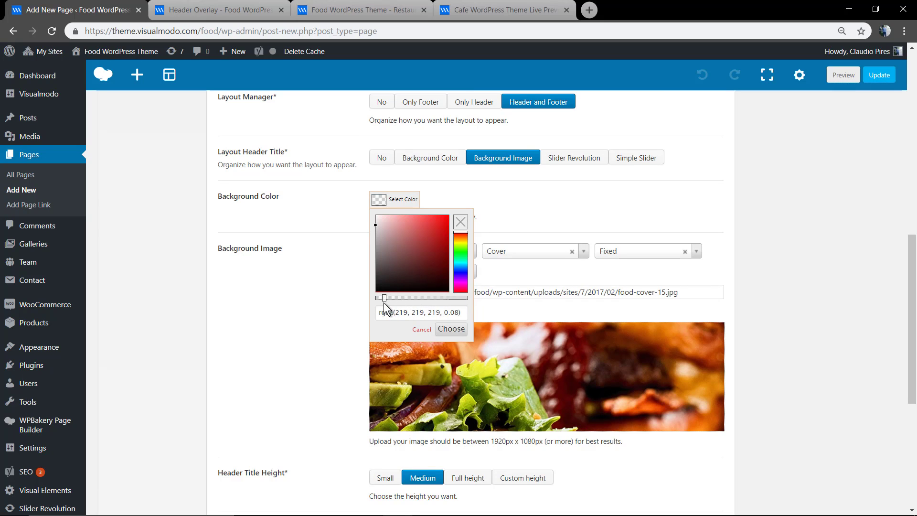
pyautogui.moveTo(385, 298); pyautogui.dragTo(382, 298)
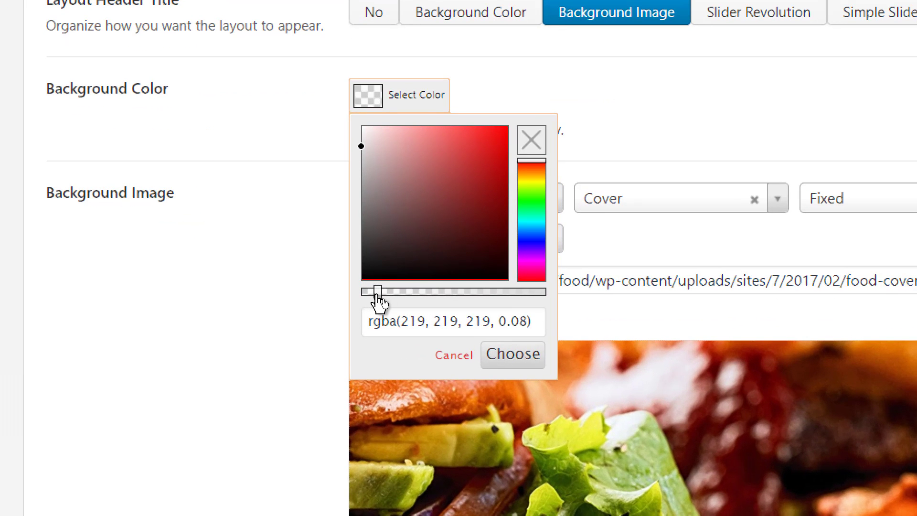
pyautogui.moveTo(374, 289); pyautogui.dragTo(372, 290)
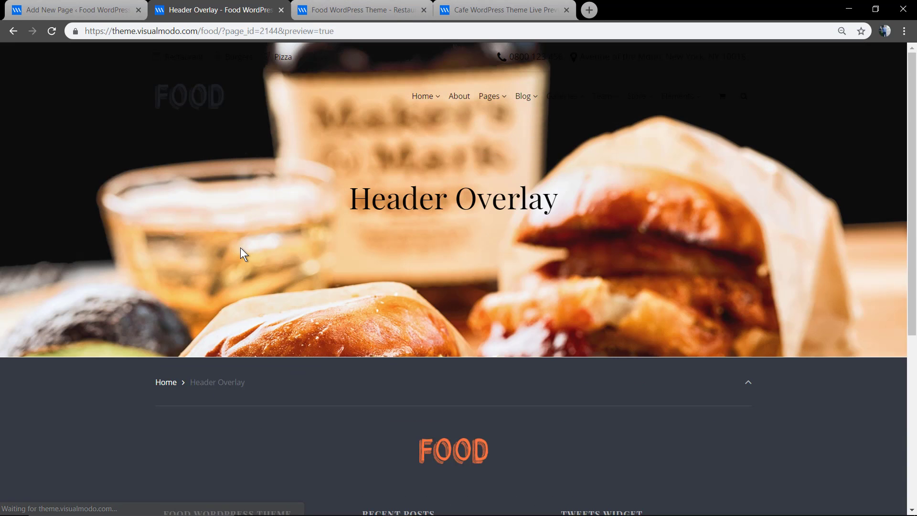
pyautogui.moveTo(256, 268)
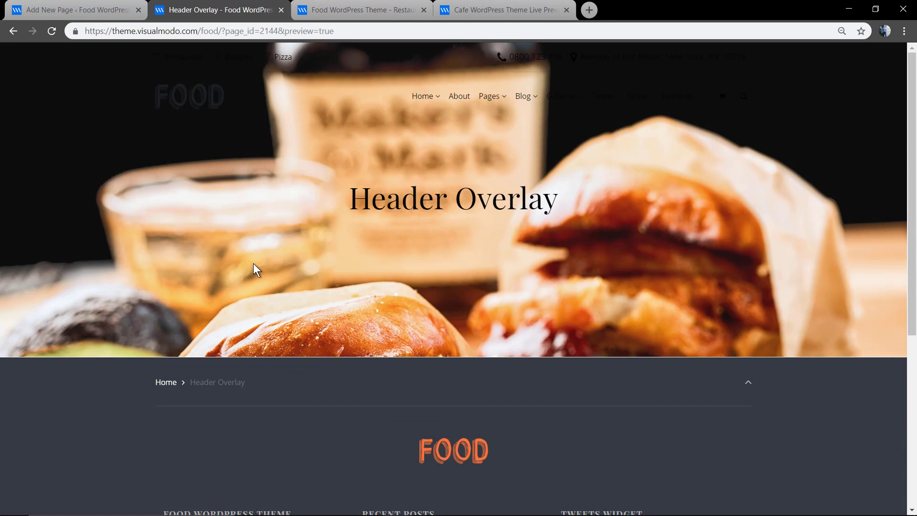
# Step: Set the header Background Position to a centred option and check the Title Color setting
pyautogui.click(70, 9)
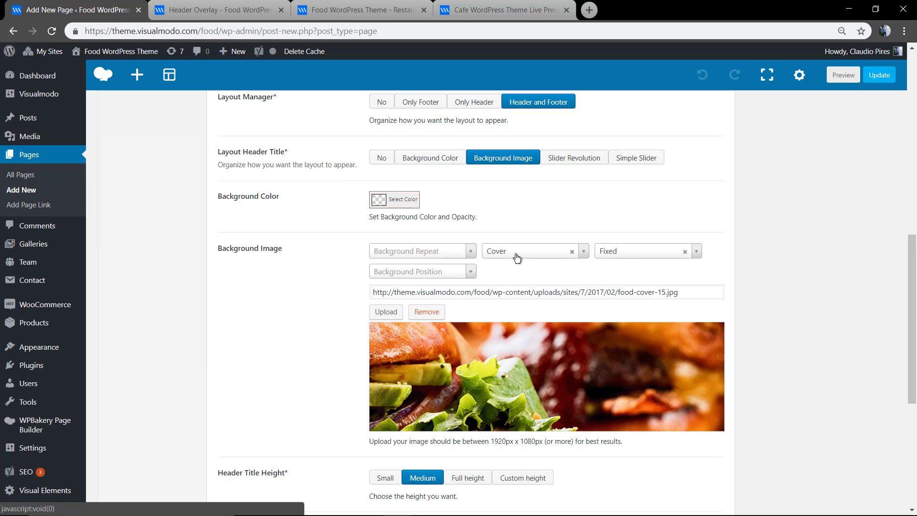
pyautogui.click(421, 270)
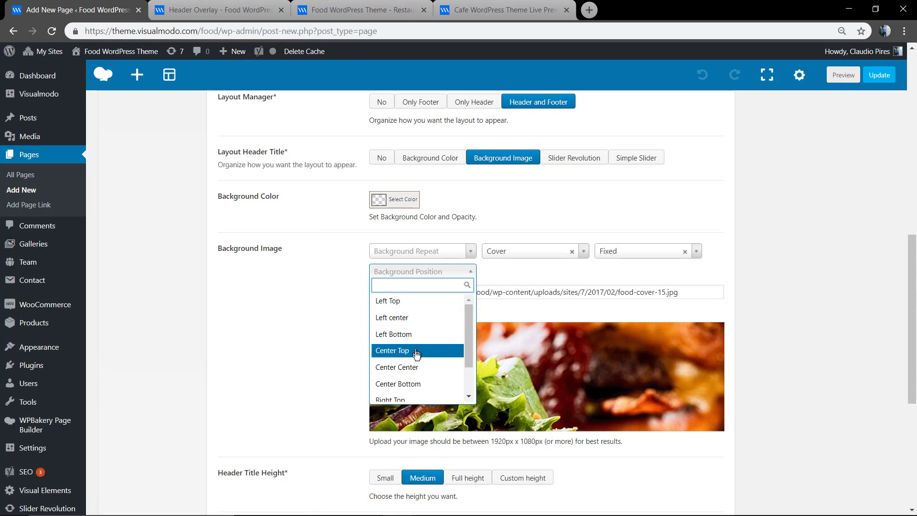
pyautogui.click(397, 367)
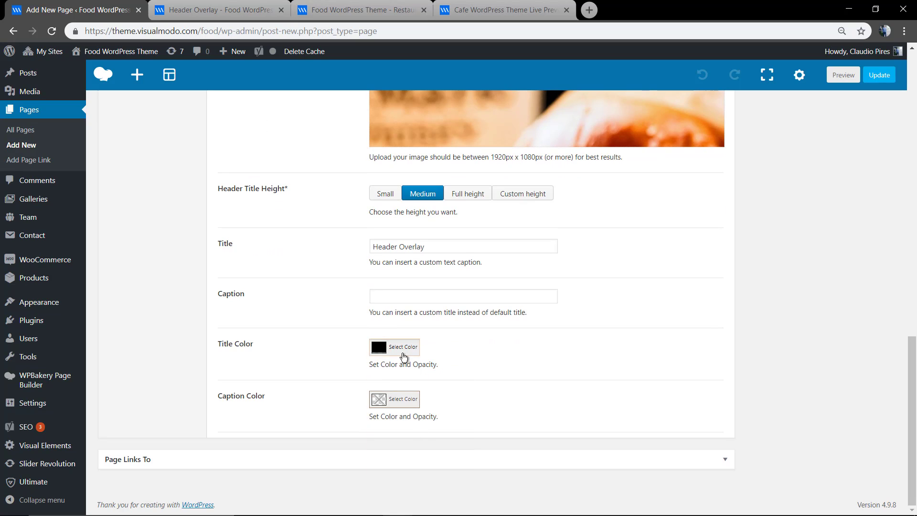
pyautogui.click(402, 347)
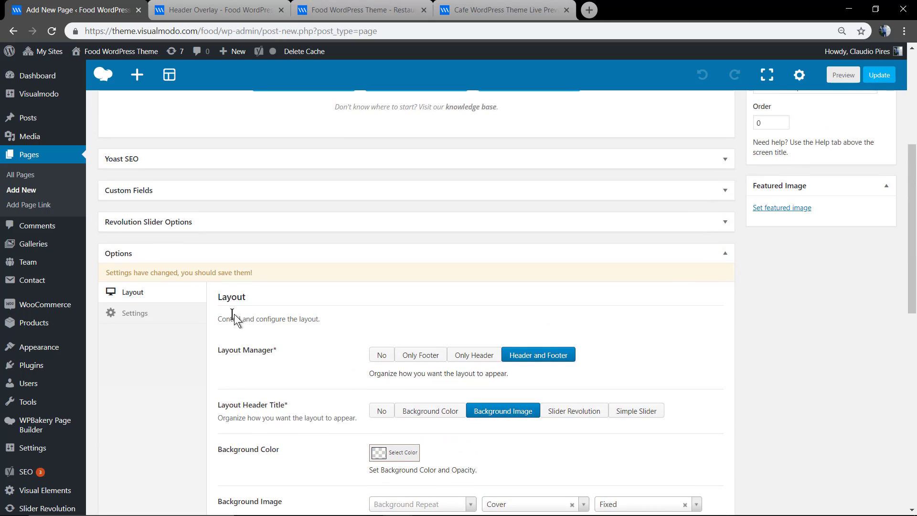
# Step: Set Overlay Navigation to Light Colors and preview the white menu over the burger photo
pyautogui.click(134, 313)
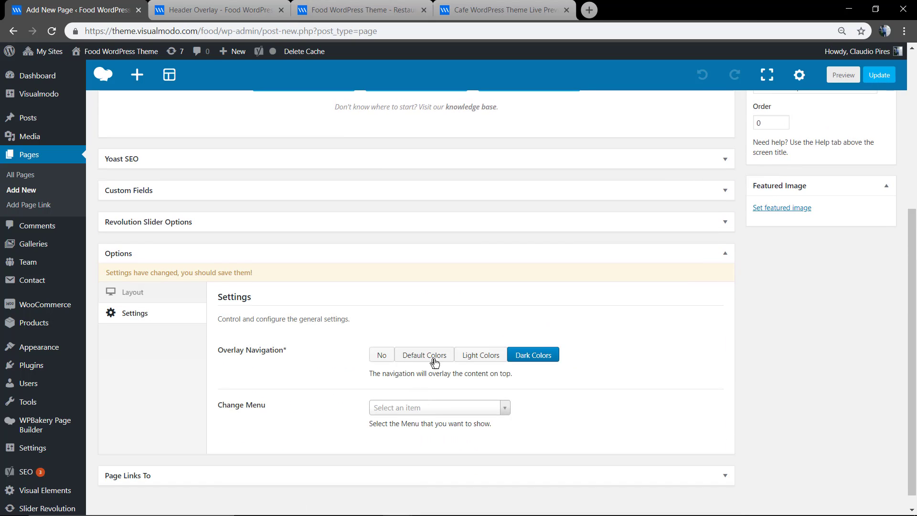
pyautogui.click(481, 354)
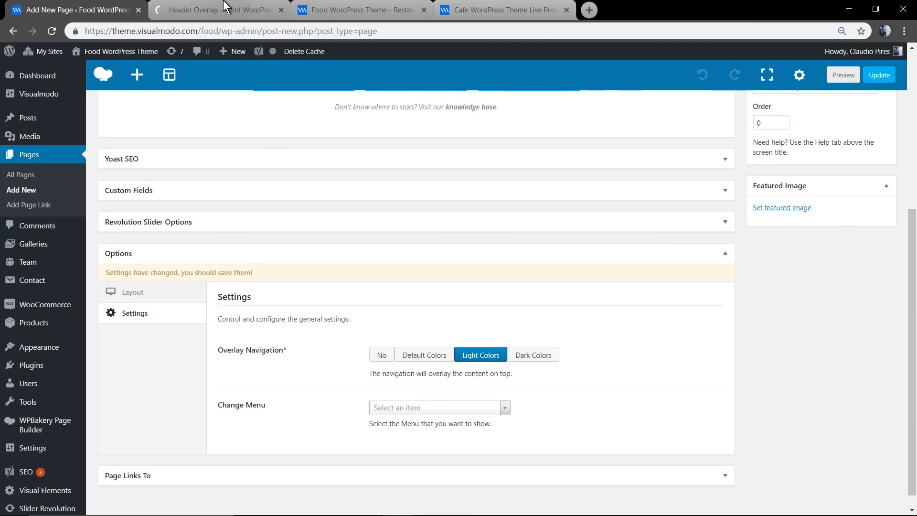
pyautogui.click(216, 9)
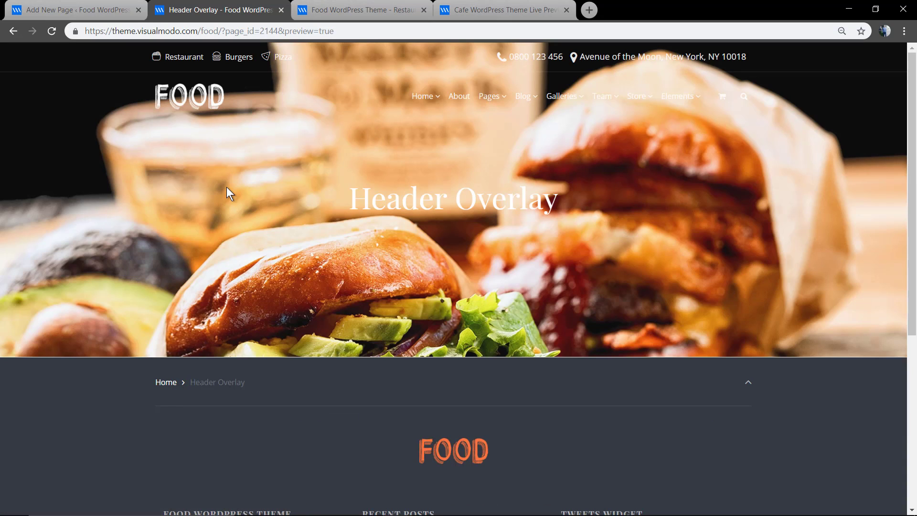
pyautogui.moveTo(234, 197)
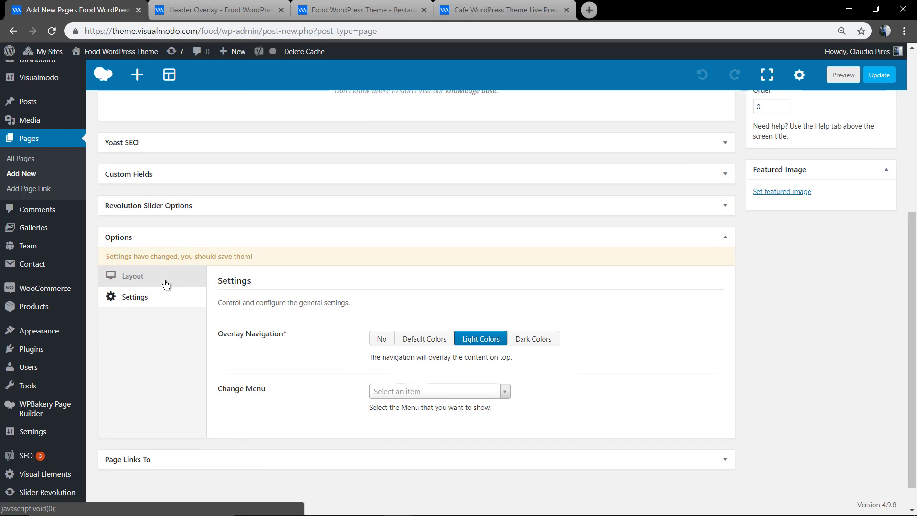
# Step: Set the header title to Slider Revolution with the Home slider and preview it
pyautogui.click(131, 275)
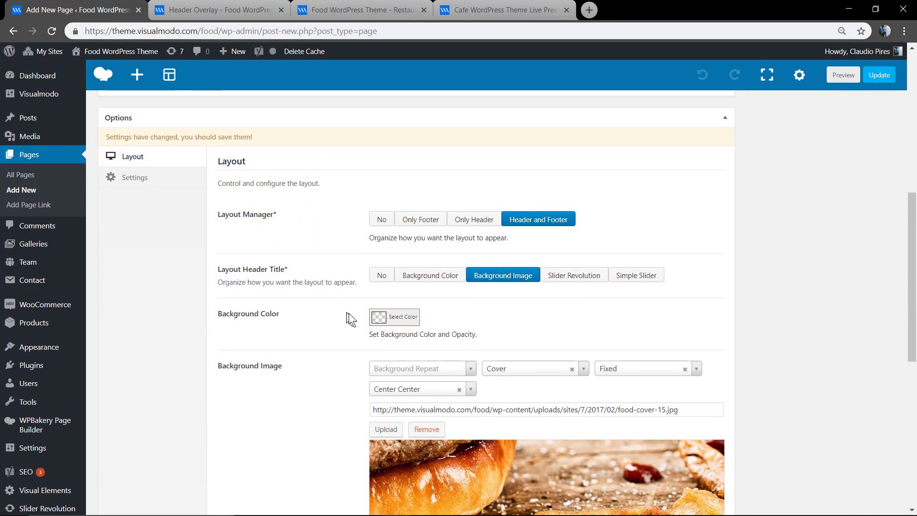
pyautogui.click(574, 275)
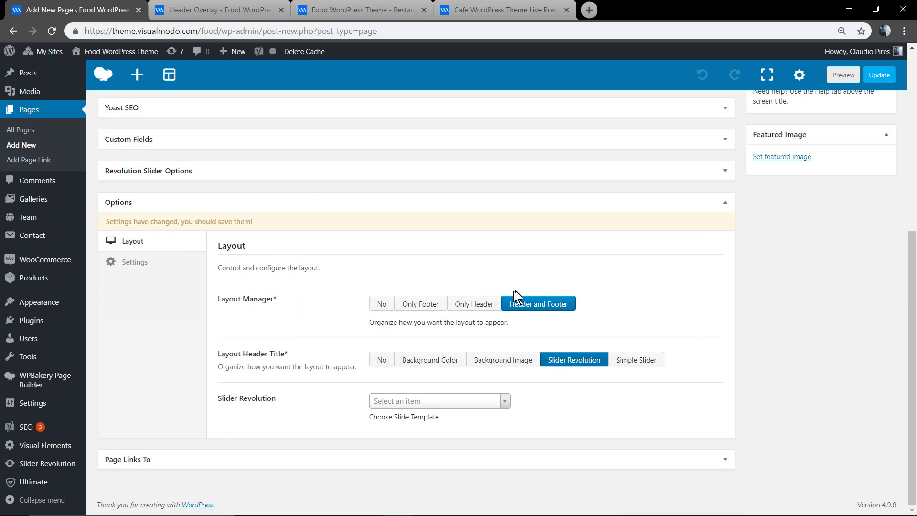
pyautogui.click(435, 400)
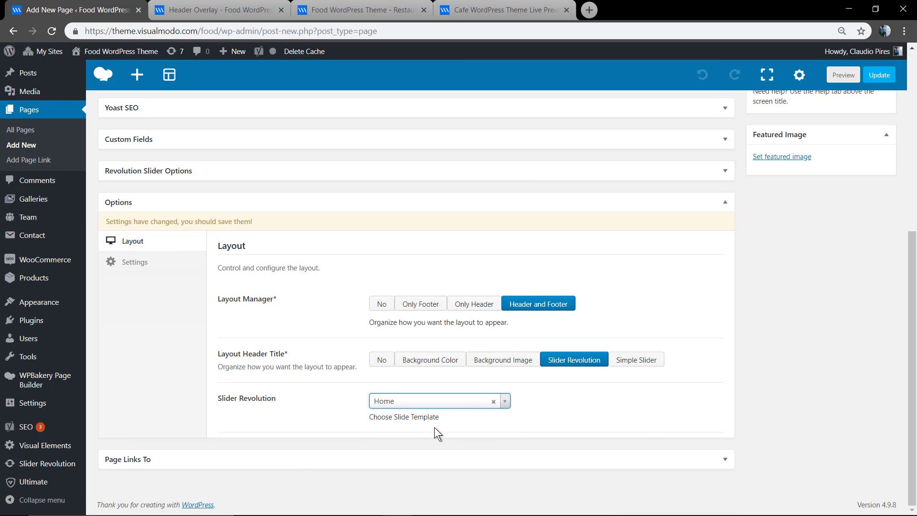
pyautogui.click(217, 9)
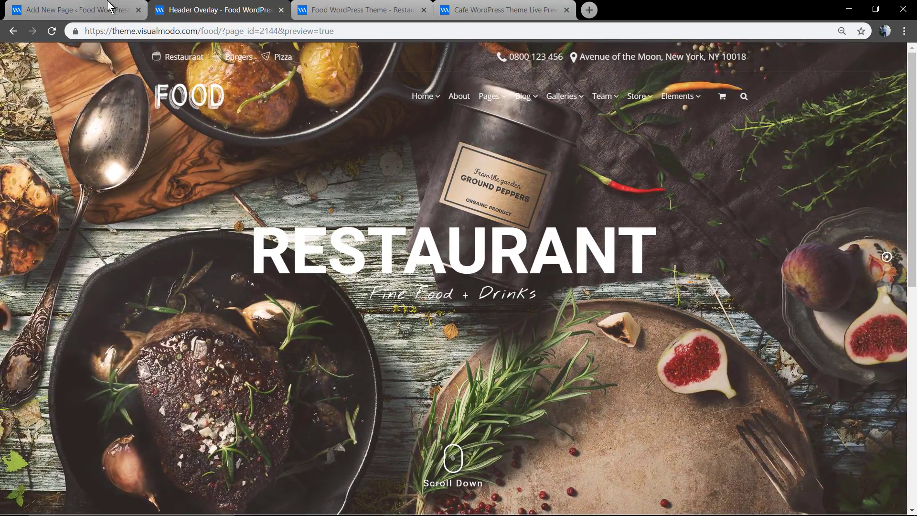
pyautogui.click(70, 10)
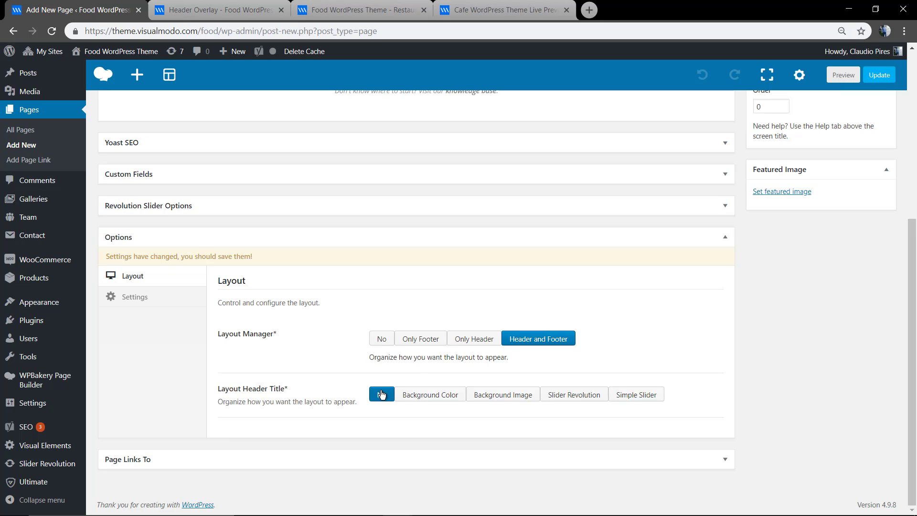
# Step: Turn off the page's header title and add a Custom Heading element from the Add Element grid
pyautogui.click(381, 395)
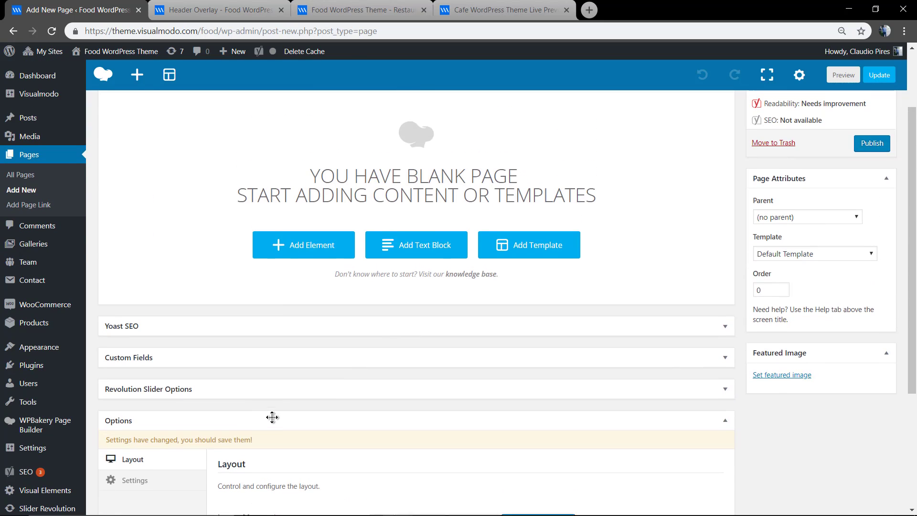
pyautogui.click(304, 245)
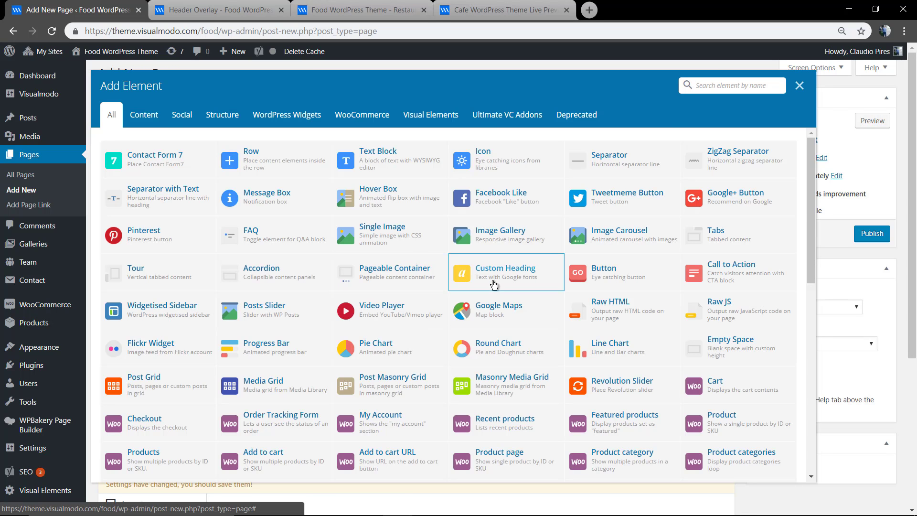
pyautogui.click(504, 272)
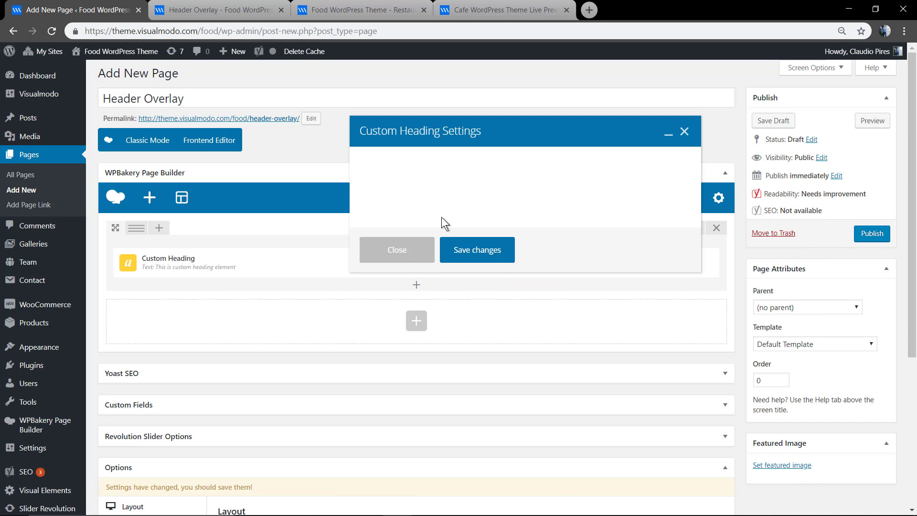
pyautogui.moveTo(441, 212)
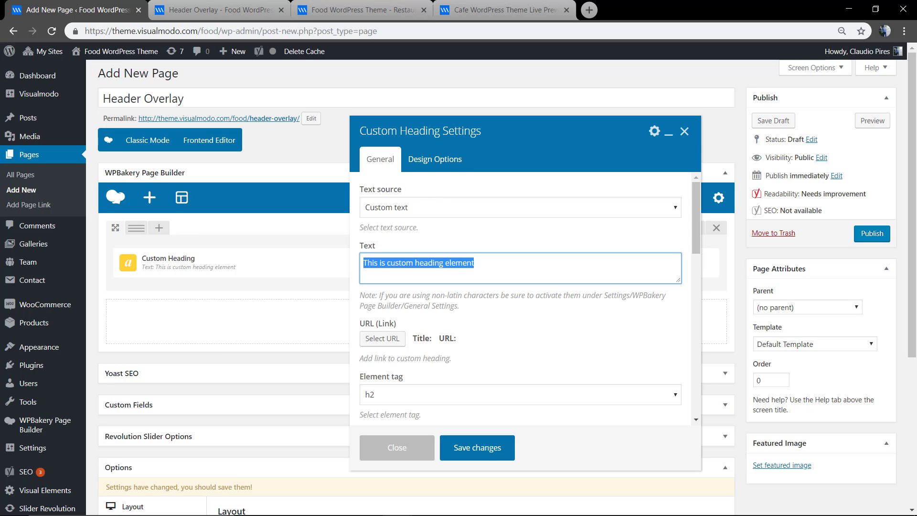
# Step: Set the heading text to 'Transparent Navigation Header Menu' as a centred h1
pyautogui.write('Transparent Navigation Header M')
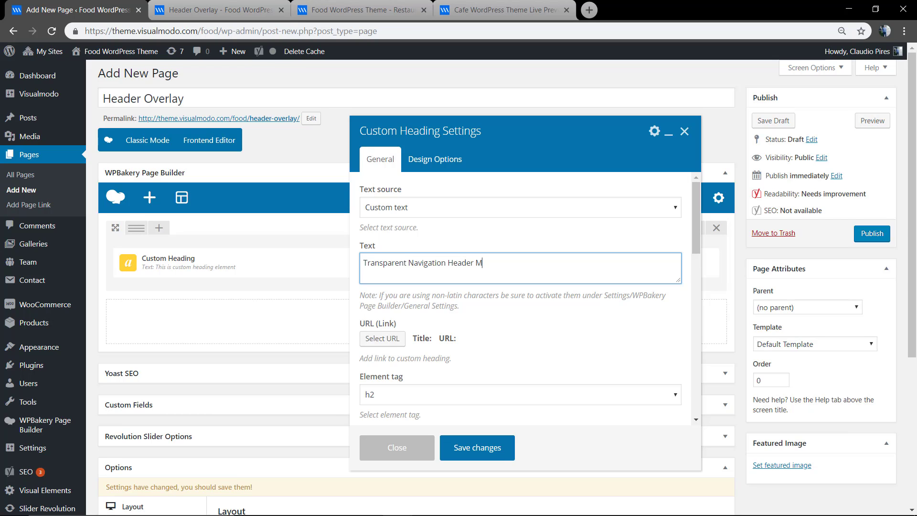
pyautogui.scroll(-3)
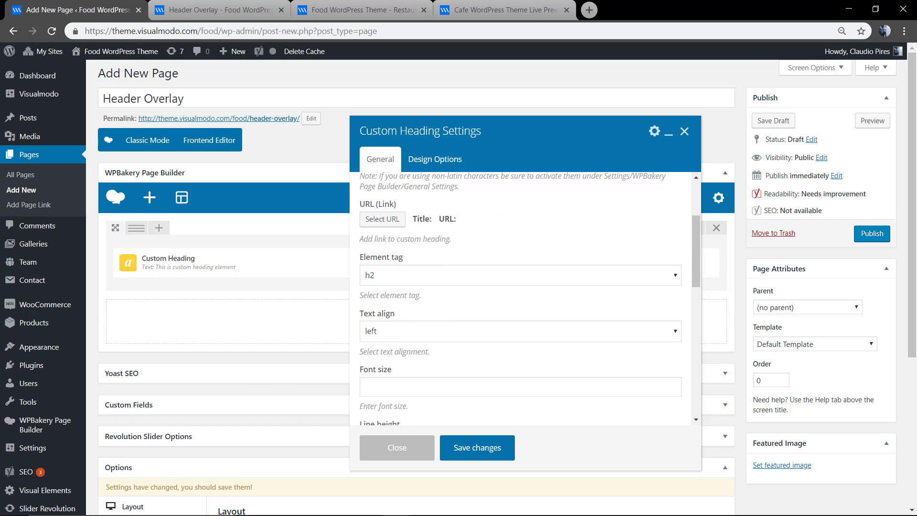
pyautogui.click(519, 275)
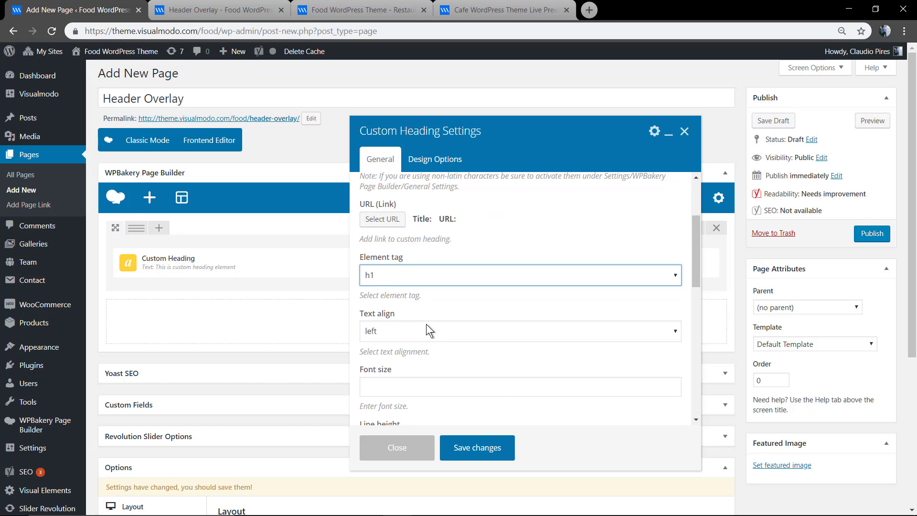
pyautogui.click(520, 330)
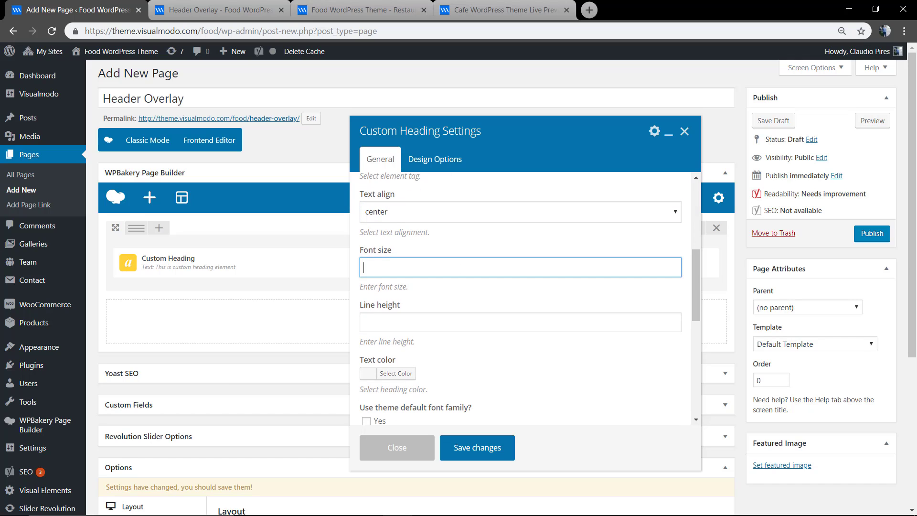
# Step: Give the heading 50px font size, 60px line height and the theme font, then save
pyautogui.write('50px')
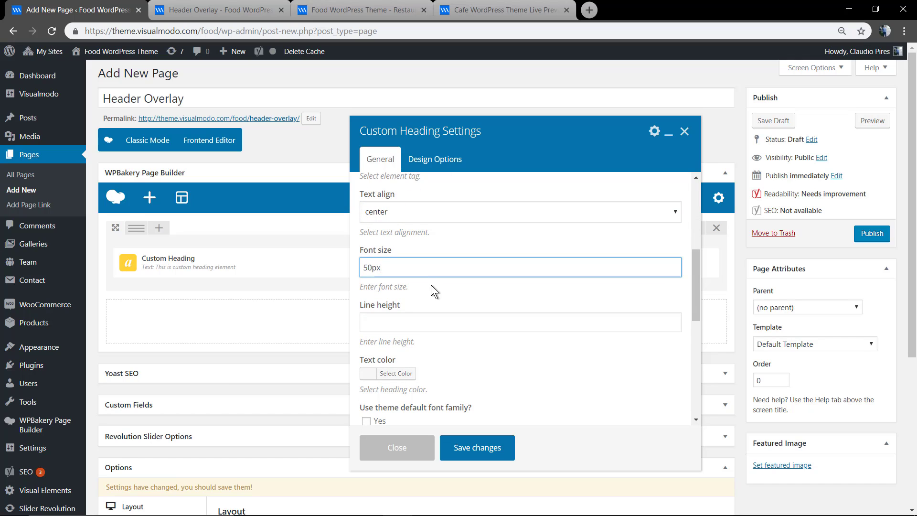
pyautogui.write('60')
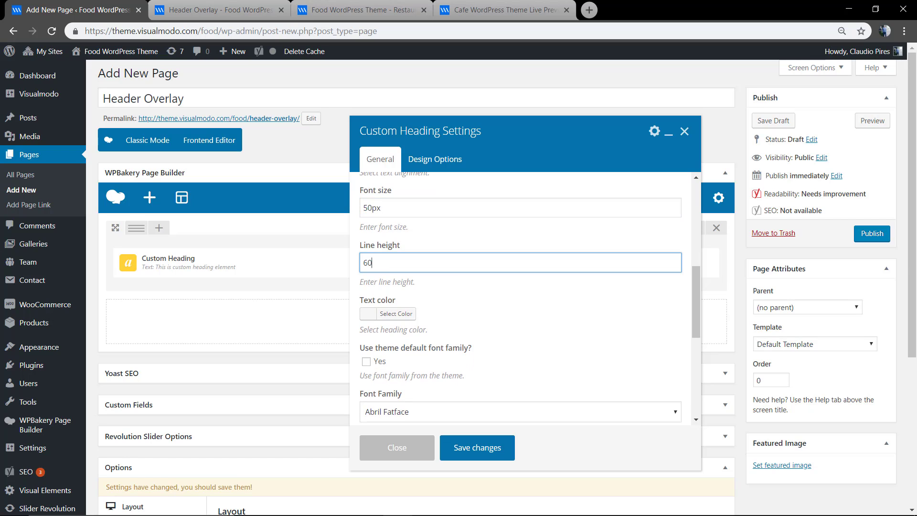
pyautogui.scroll(-3)
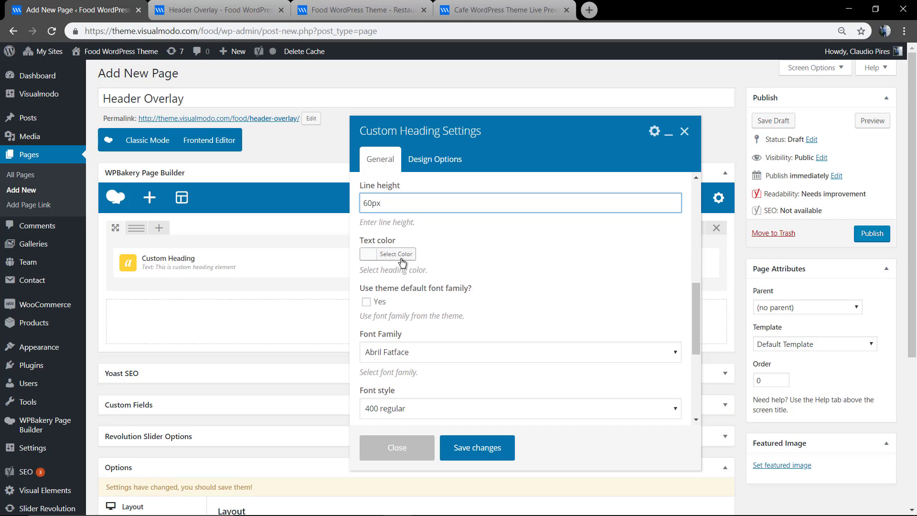
pyautogui.click(395, 254)
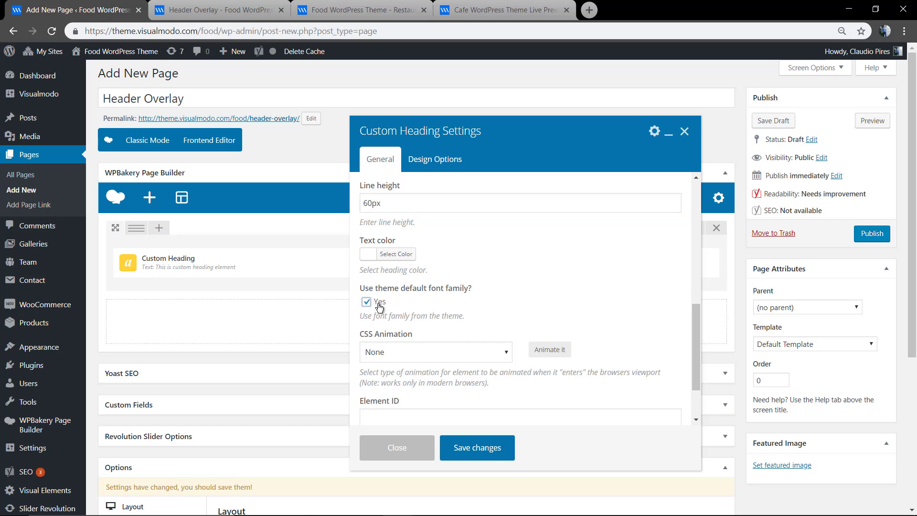
pyautogui.click(476, 447)
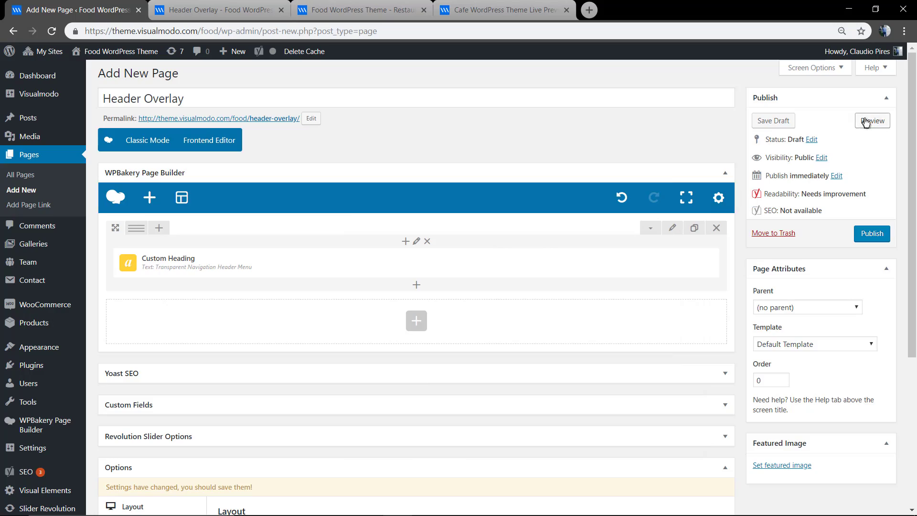
# Step: Preview the page with the heading, then return to the editor
pyautogui.click(871, 121)
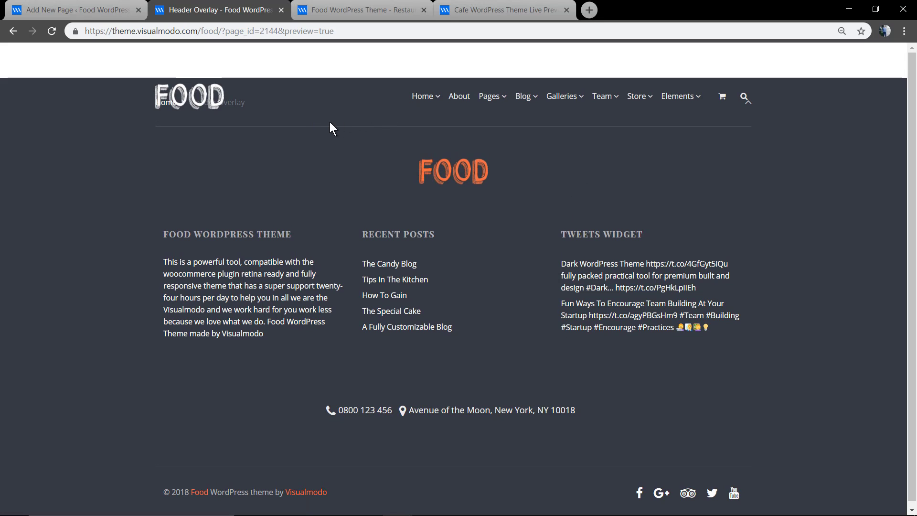
pyautogui.click(70, 10)
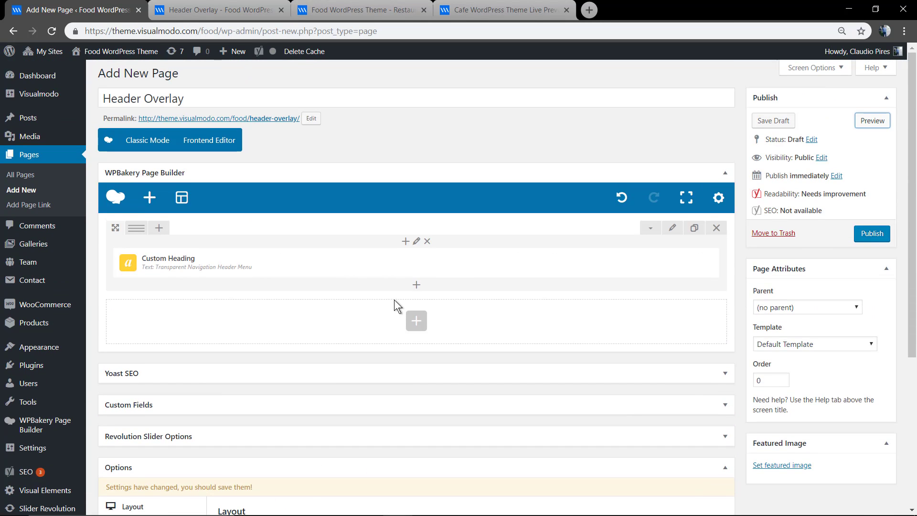
pyautogui.scroll(-3)
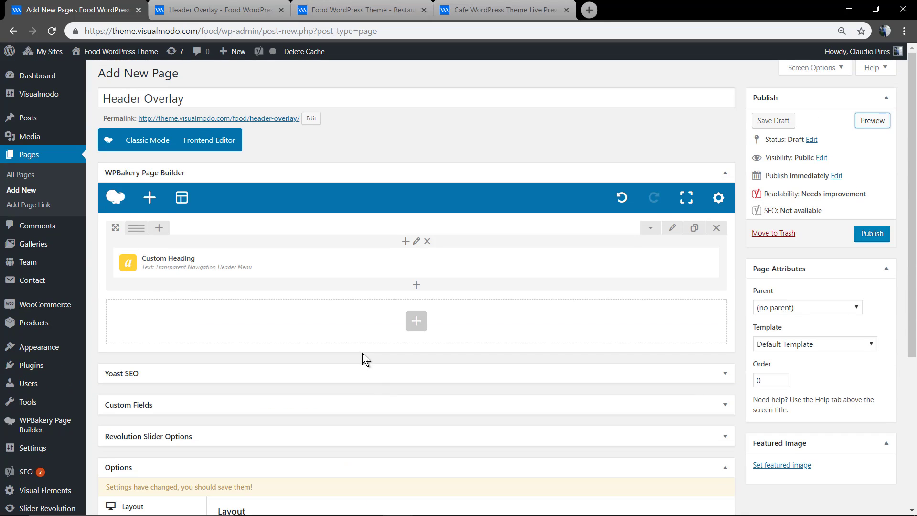
pyautogui.moveTo(415, 284)
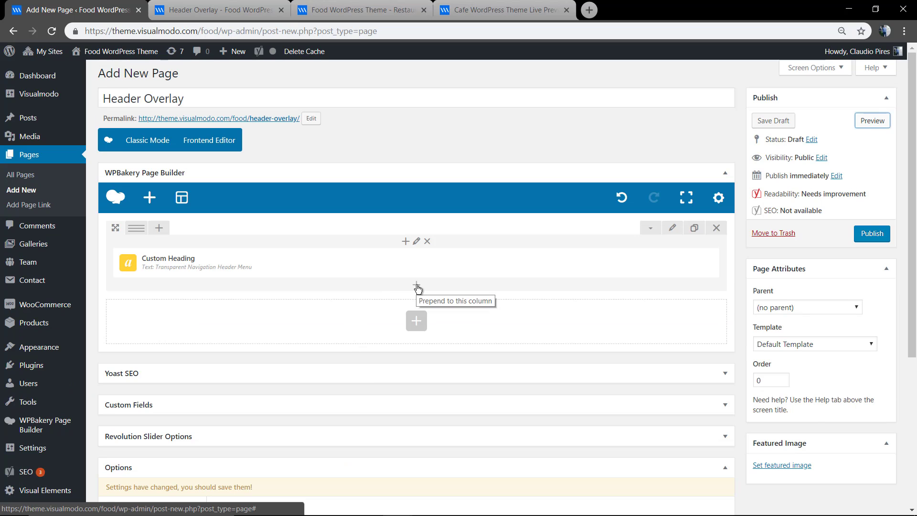
# Step: Add a default Text Block below the heading, preview it and return to the editor
pyautogui.click(415, 320)
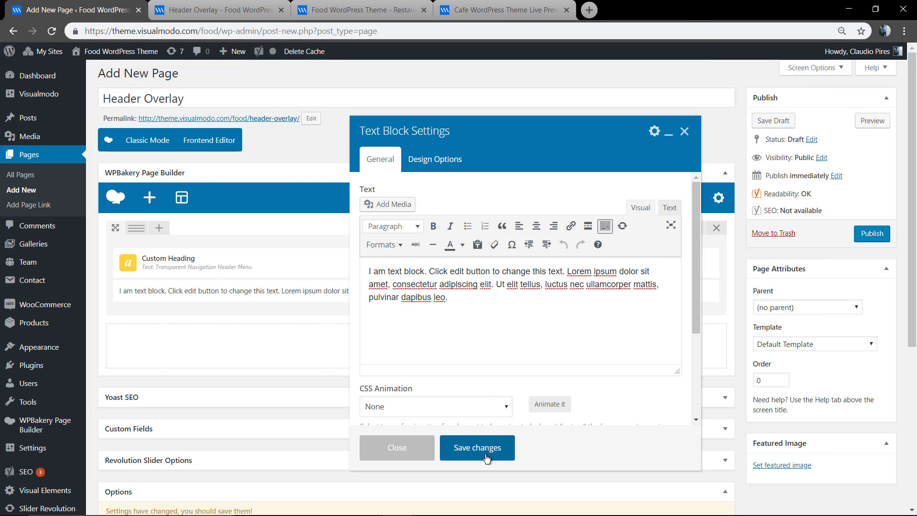
pyautogui.click(476, 447)
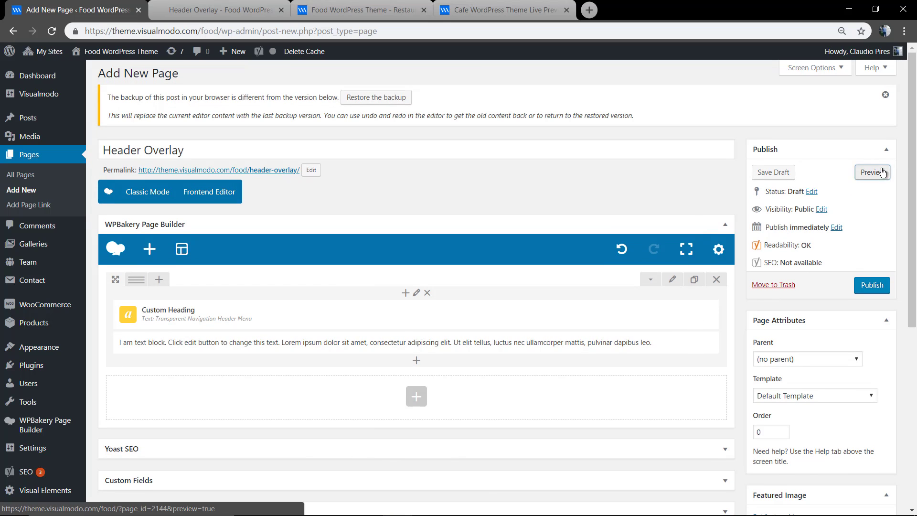
pyautogui.click(871, 171)
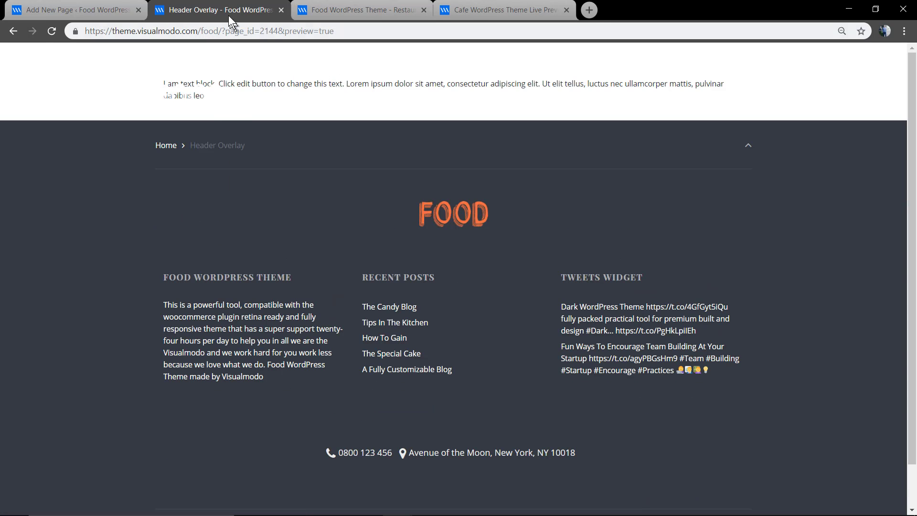
pyautogui.click(69, 10)
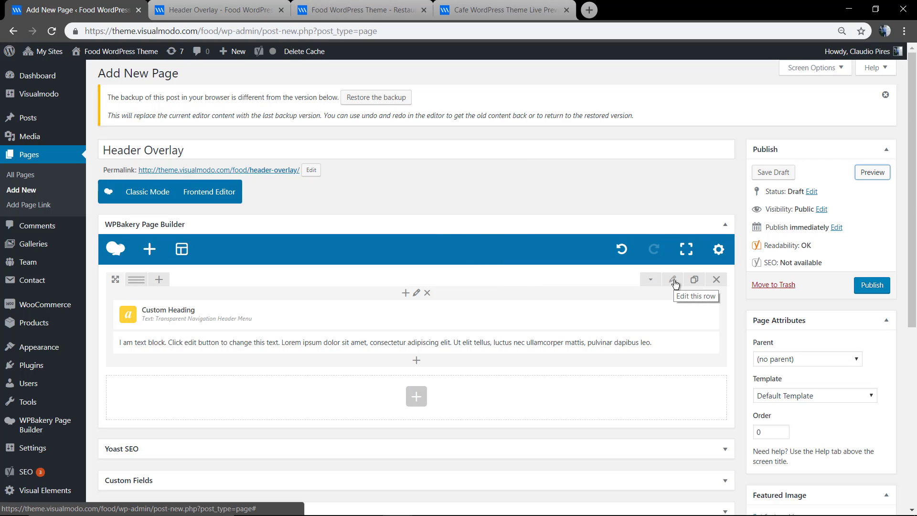
# Step: Review the content row's settings and resave the Custom Heading settings unchanged
pyautogui.click(673, 280)
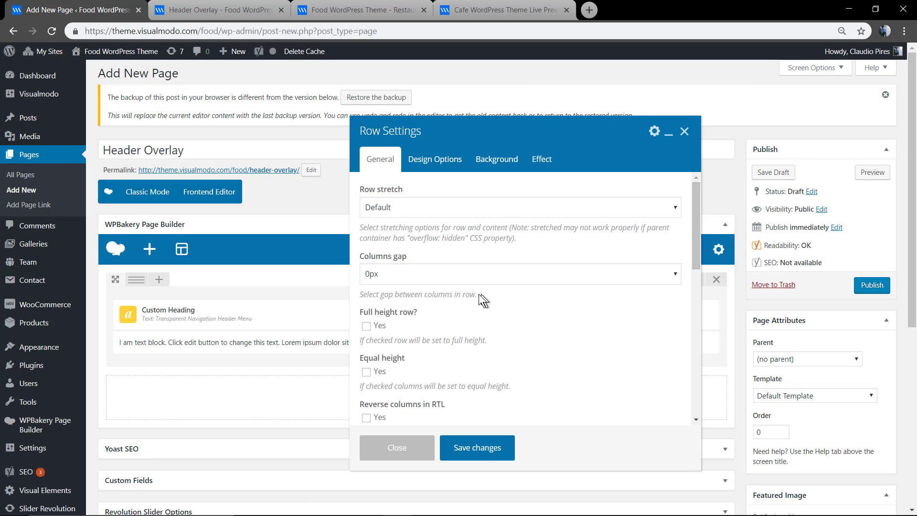
pyautogui.click(396, 447)
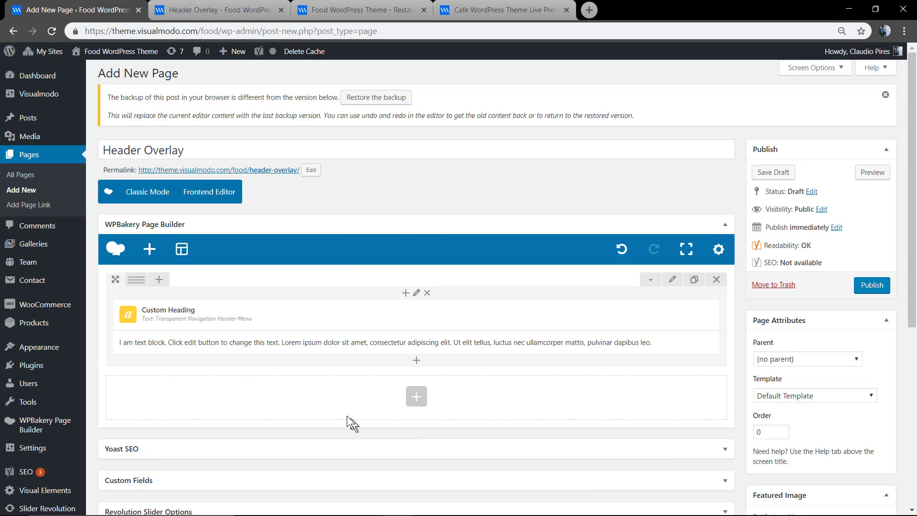
pyautogui.click(434, 314)
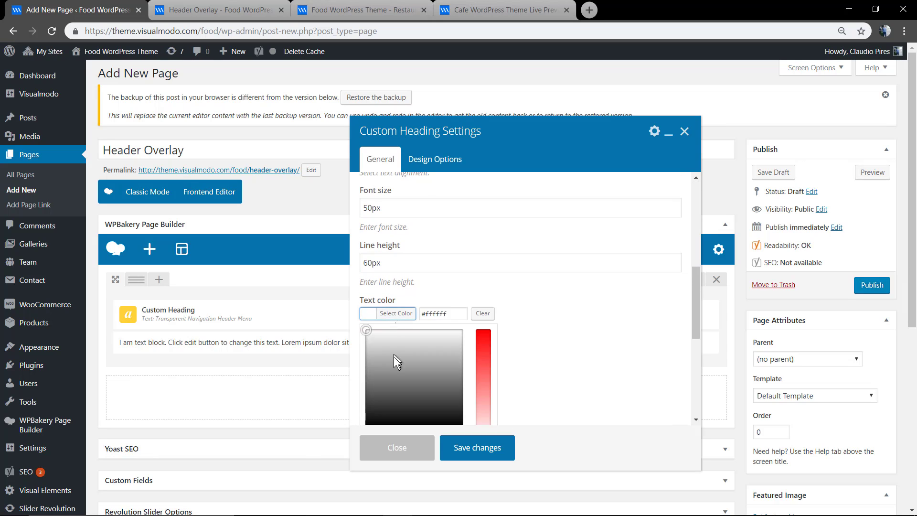
pyautogui.scroll(-3)
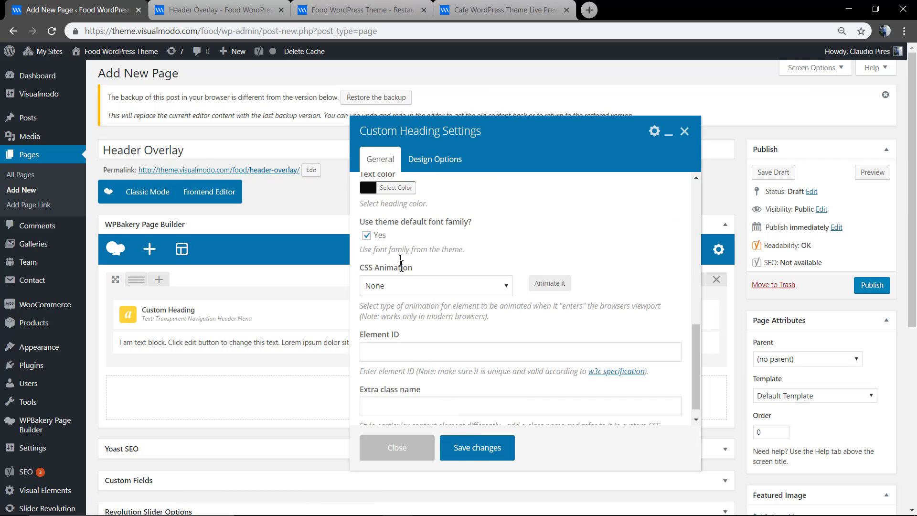
pyautogui.click(396, 447)
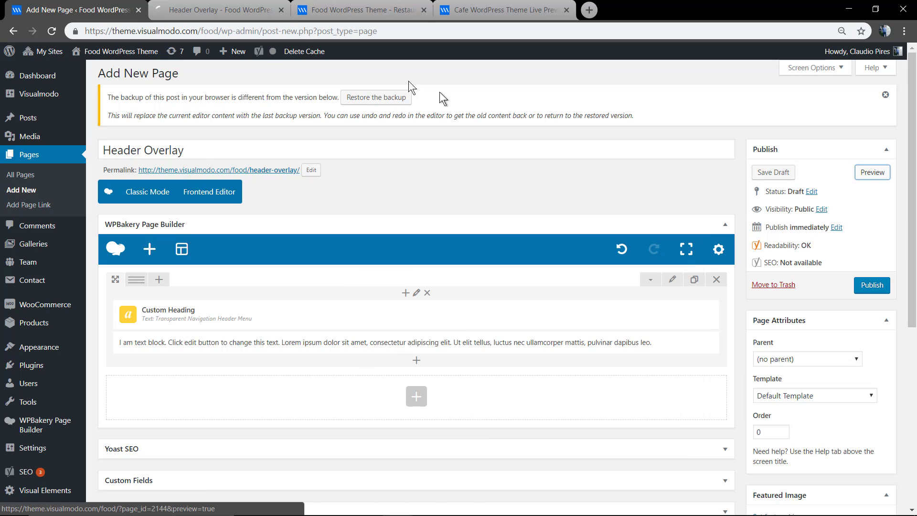
# Step: Preview the heading and paragraph, check the page's general settings, and return to editing Header Overlay
pyautogui.click(871, 172)
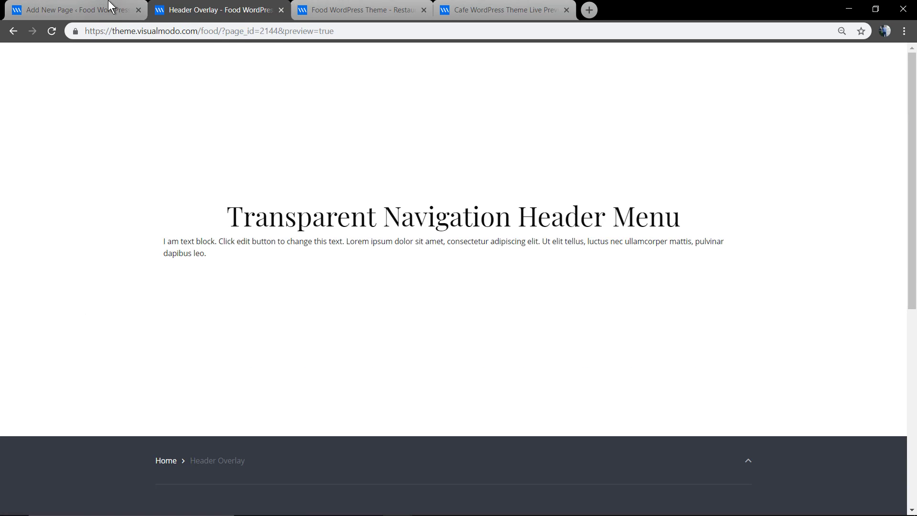
pyautogui.click(70, 9)
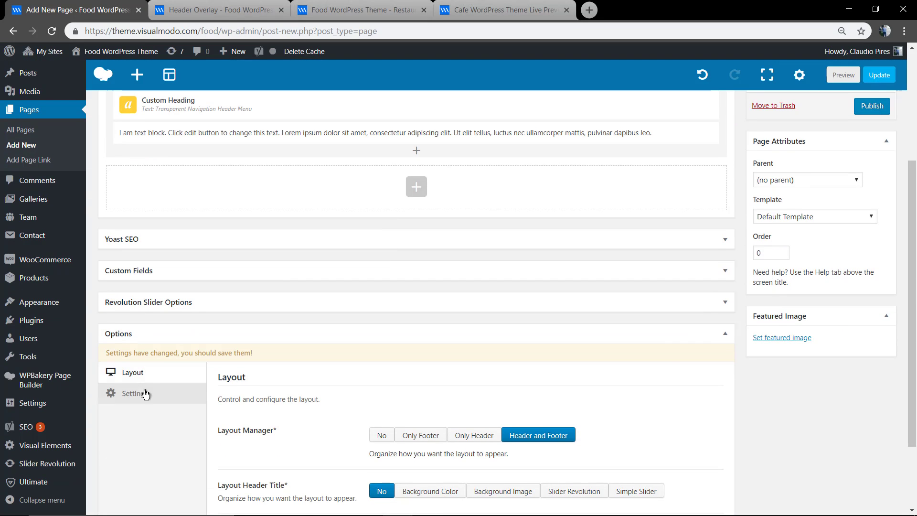
pyautogui.click(135, 392)
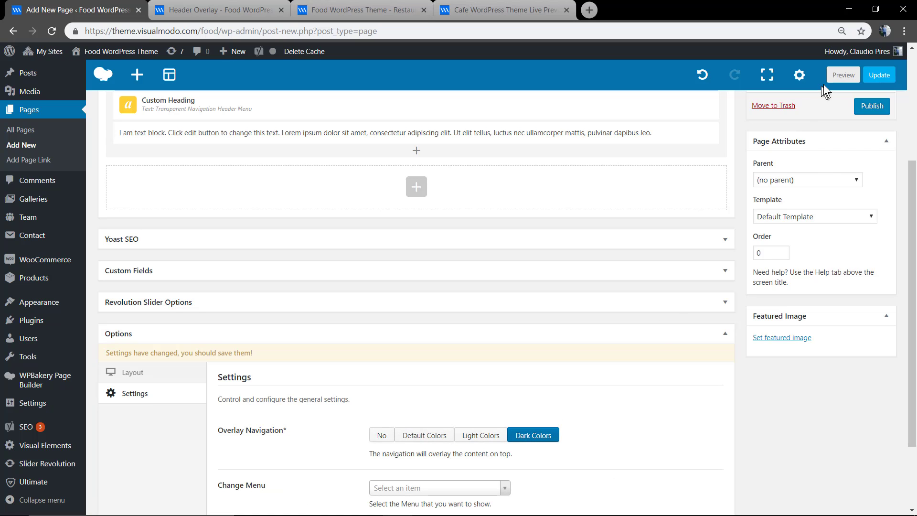
pyautogui.click(843, 74)
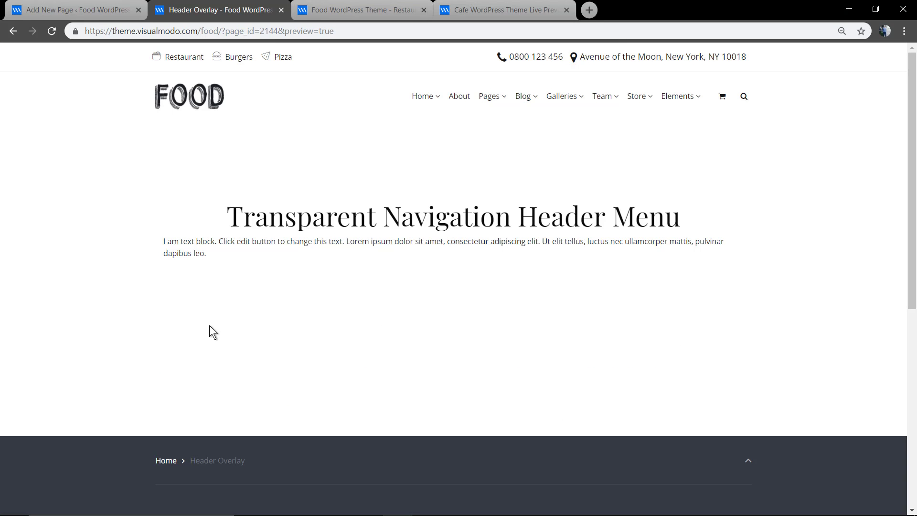
pyautogui.click(70, 9)
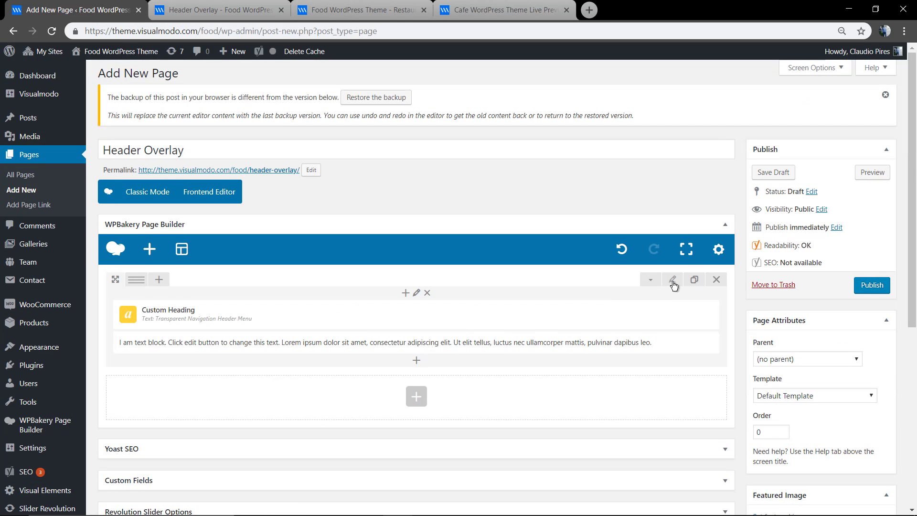
# Step: Centre the paragraph text and heading in a 1/6+4/6+1/6 row layout, then return to the editor
pyautogui.click(425, 343)
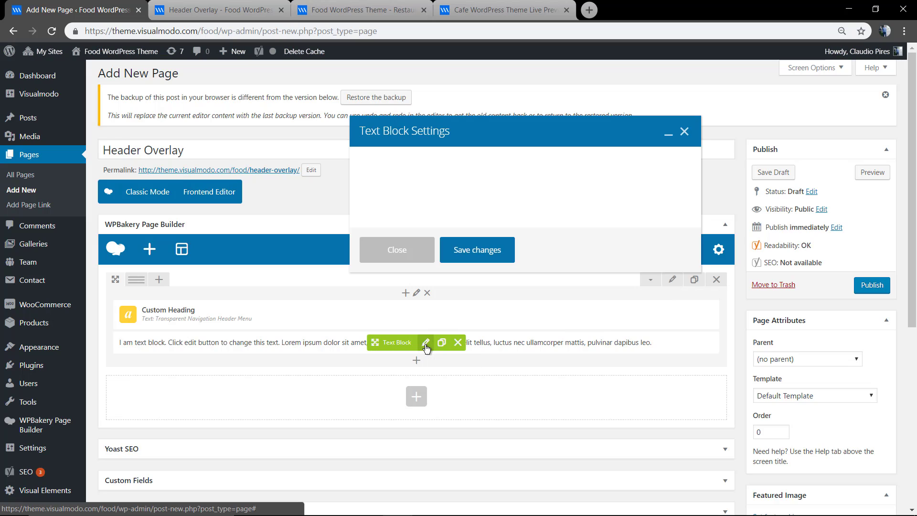
pyautogui.click(425, 343)
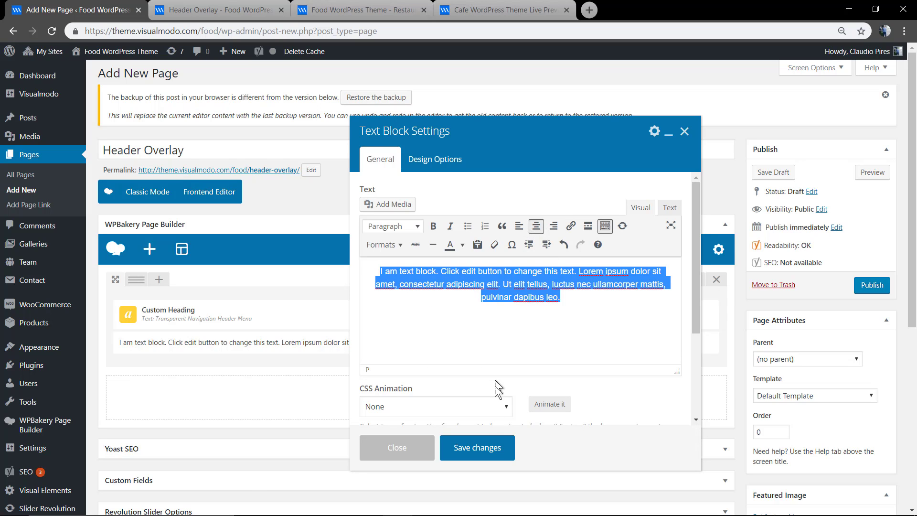
pyautogui.click(396, 447)
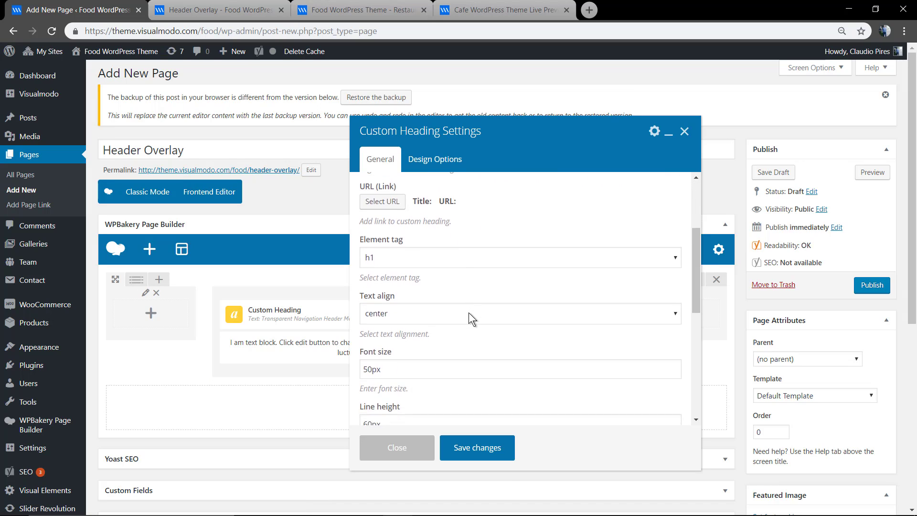
pyautogui.click(396, 447)
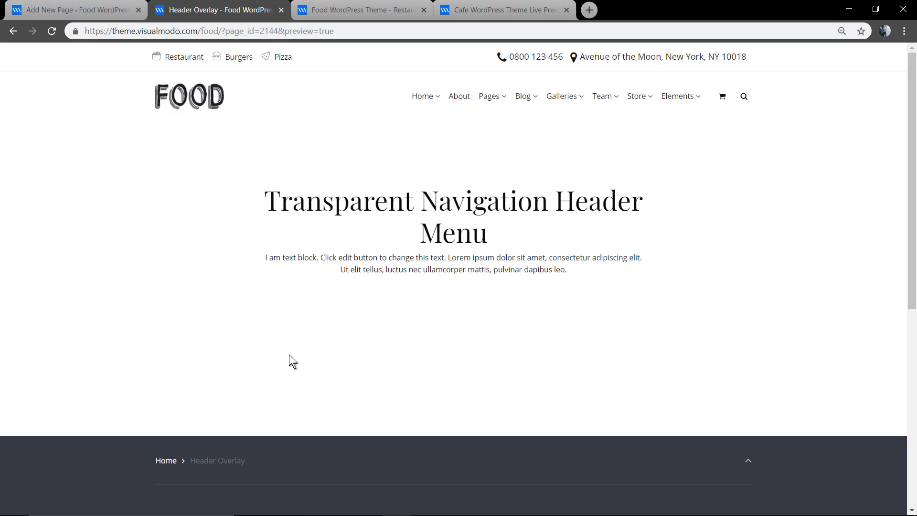
pyautogui.click(69, 10)
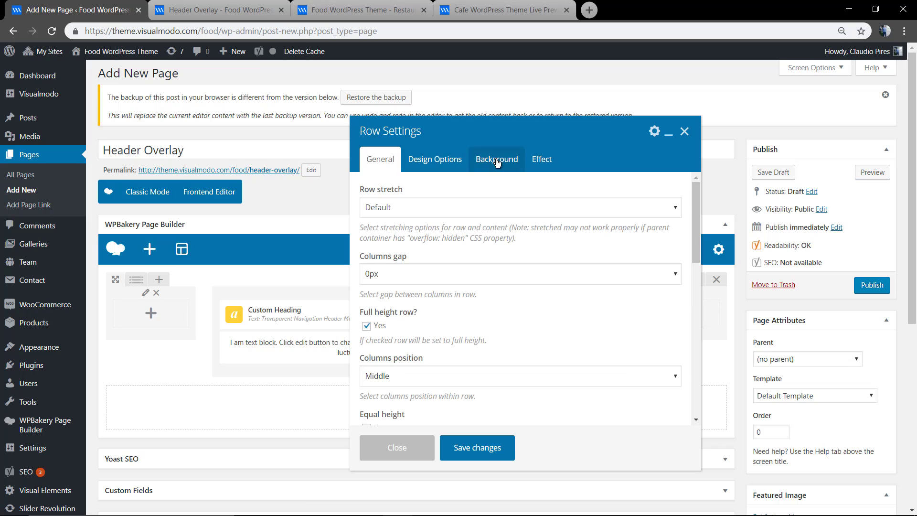
# Step: Set the row's background style to Gradient Color with a red first colour point
pyautogui.click(496, 158)
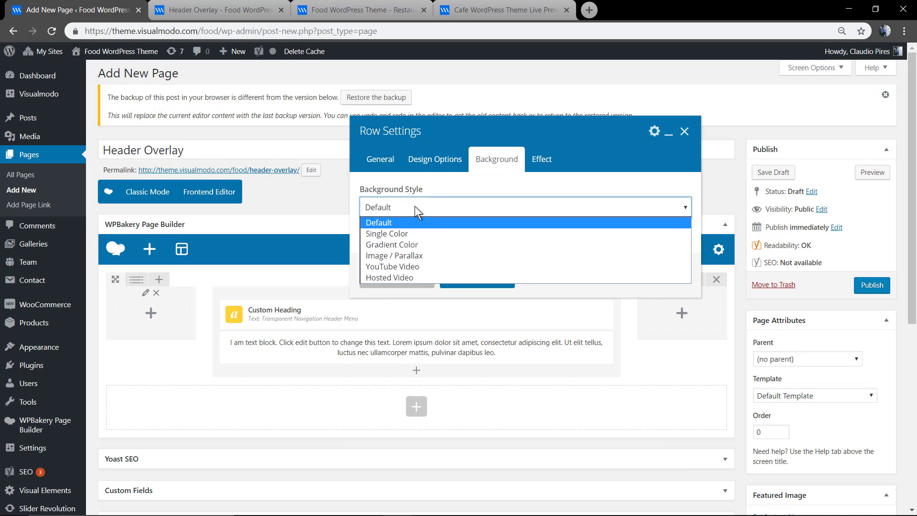
pyautogui.click(391, 244)
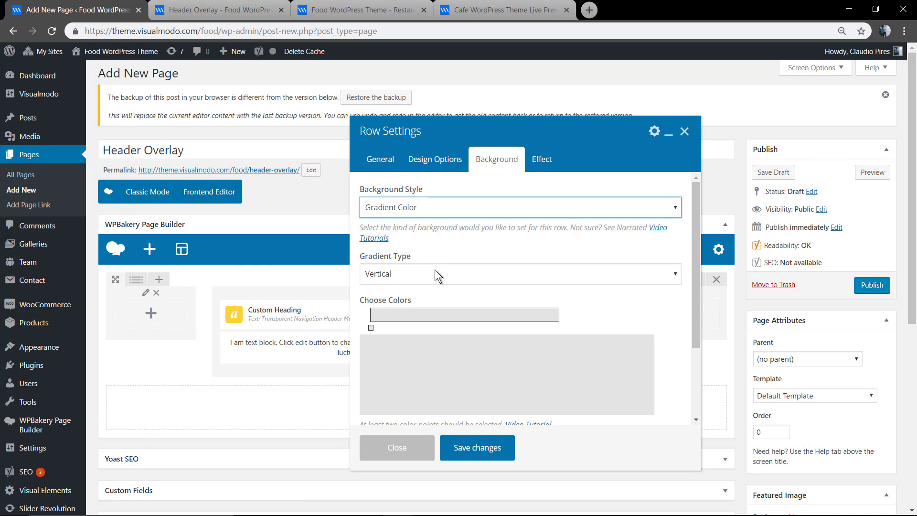
pyautogui.scroll(-3)
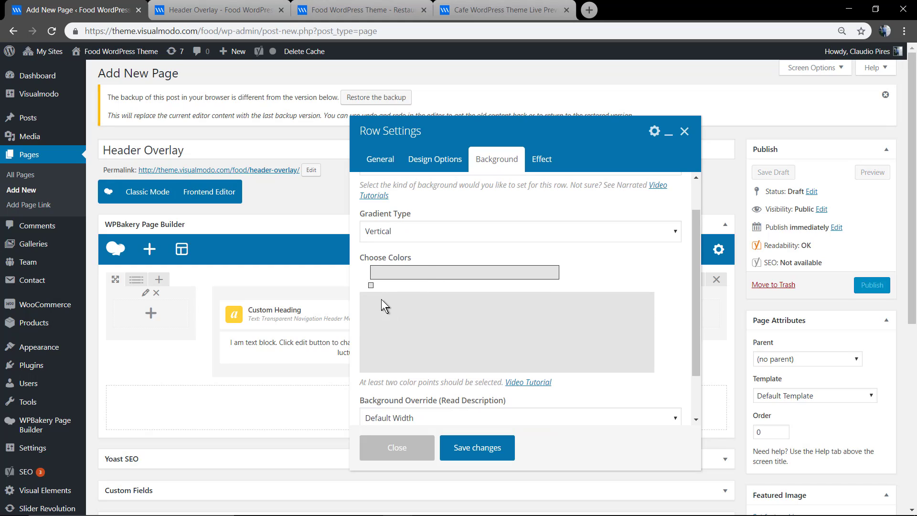
pyautogui.click(370, 286)
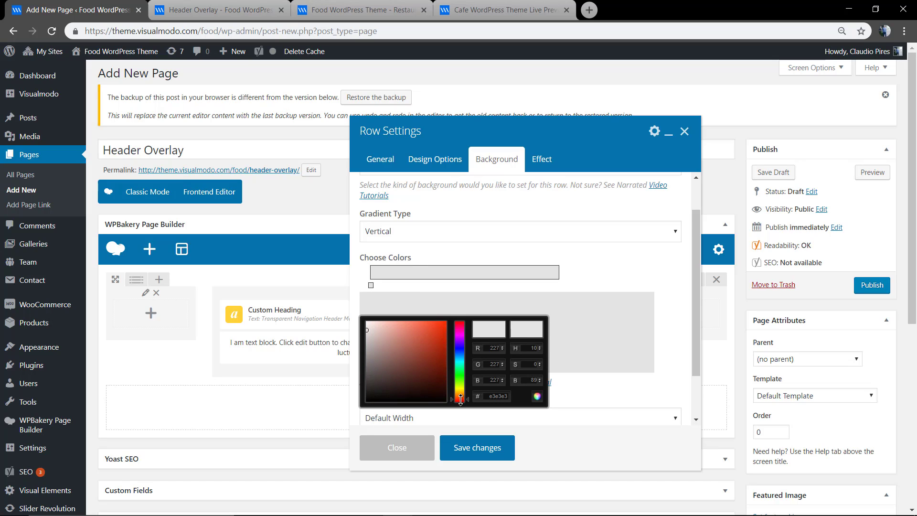
pyautogui.click(443, 342)
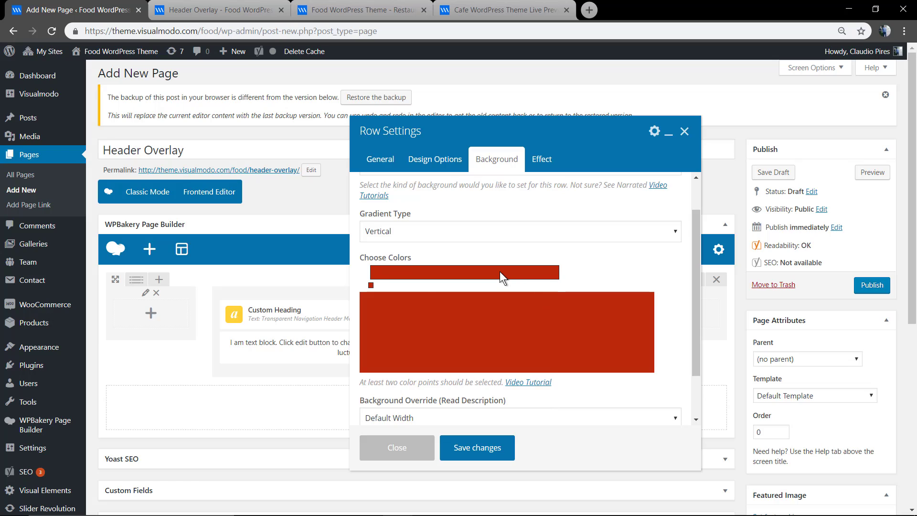
# Step: Add a purple second colour point and make the gradient horizontal
pyautogui.click(501, 284)
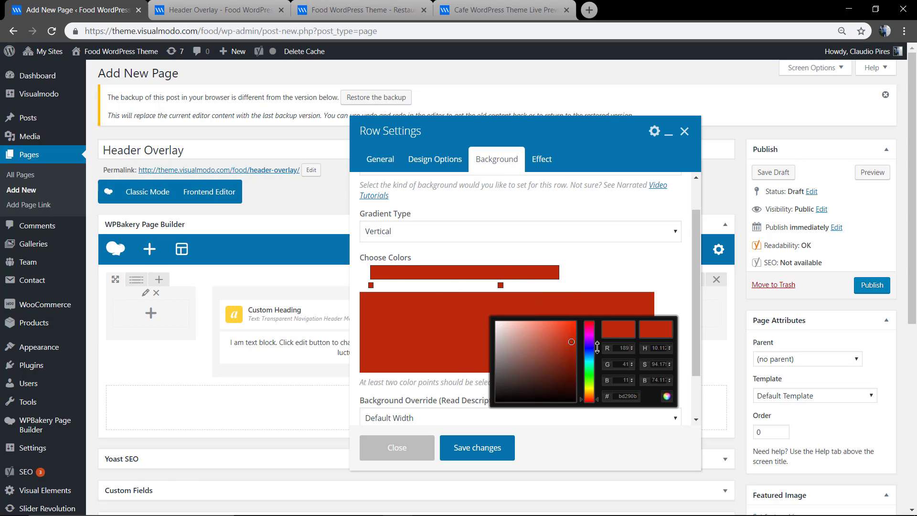
pyautogui.moveTo(589, 348); pyautogui.dragTo(589, 344)
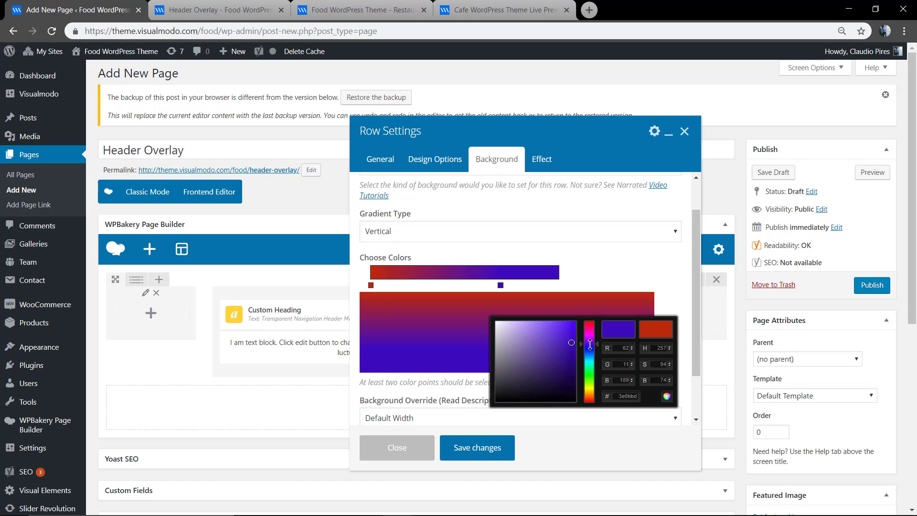
pyautogui.moveTo(591, 344); pyautogui.dragTo(591, 341)
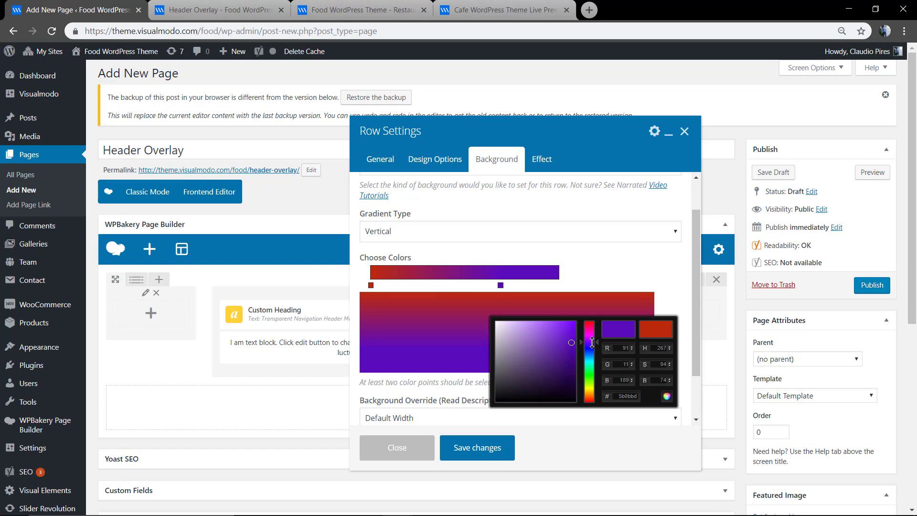
pyautogui.click(520, 231)
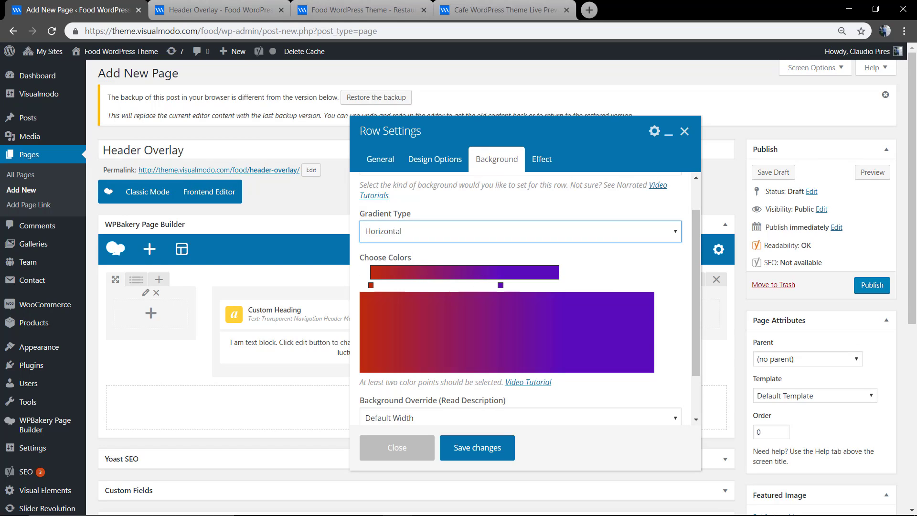
pyautogui.click(397, 447)
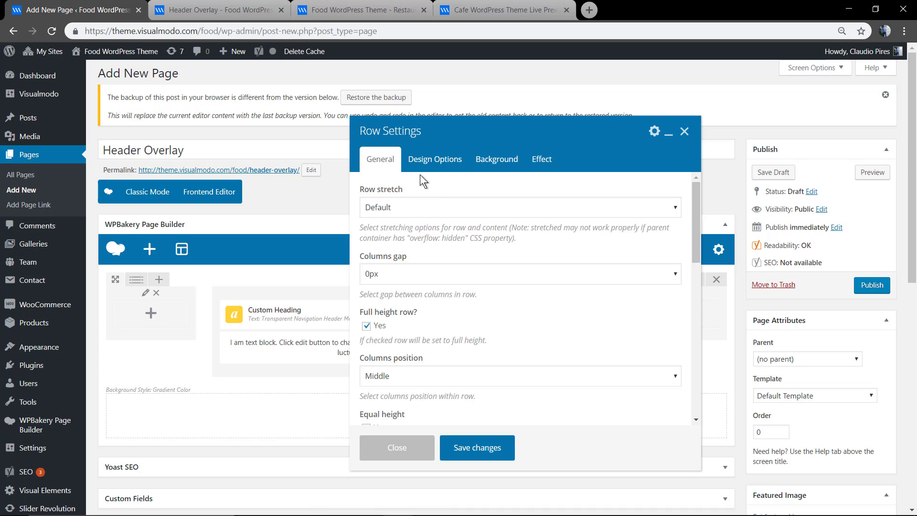
# Step: Set Row stretch to Stretch row so the gradient spans the full page width, and save
pyautogui.click(519, 207)
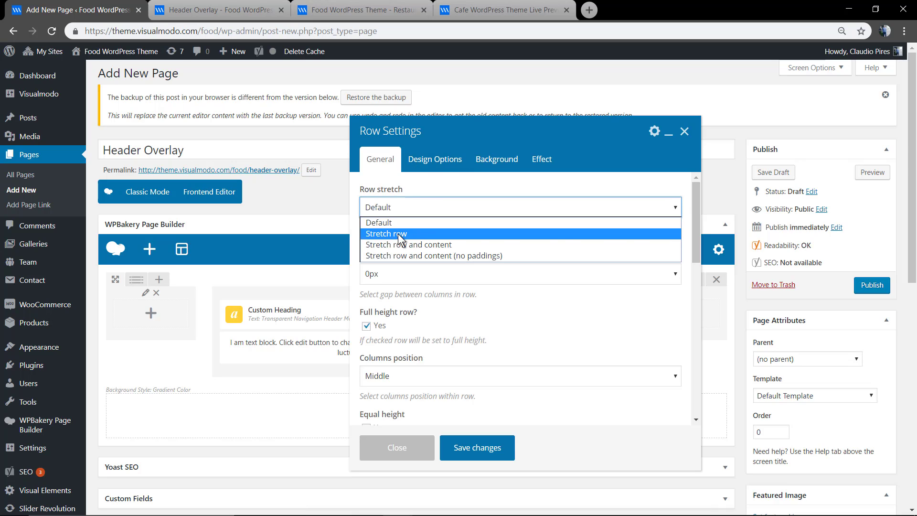
pyautogui.click(397, 447)
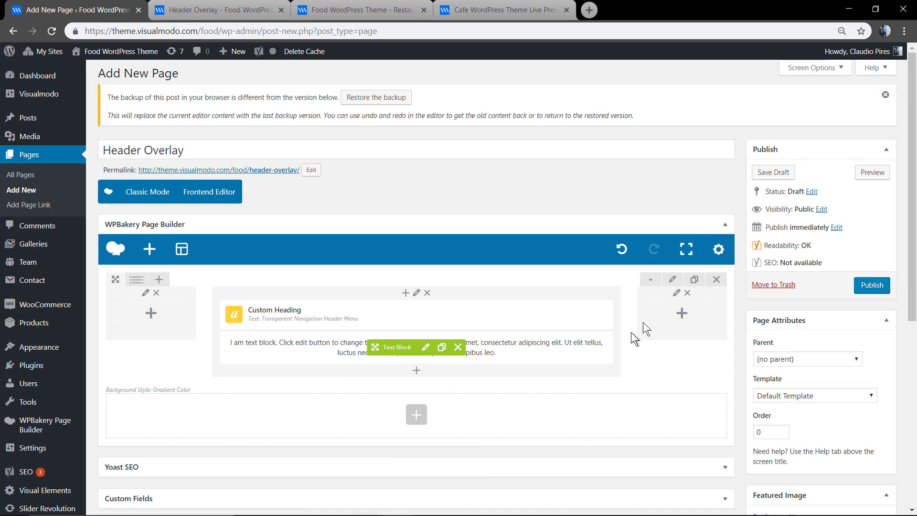
pyautogui.click(872, 172)
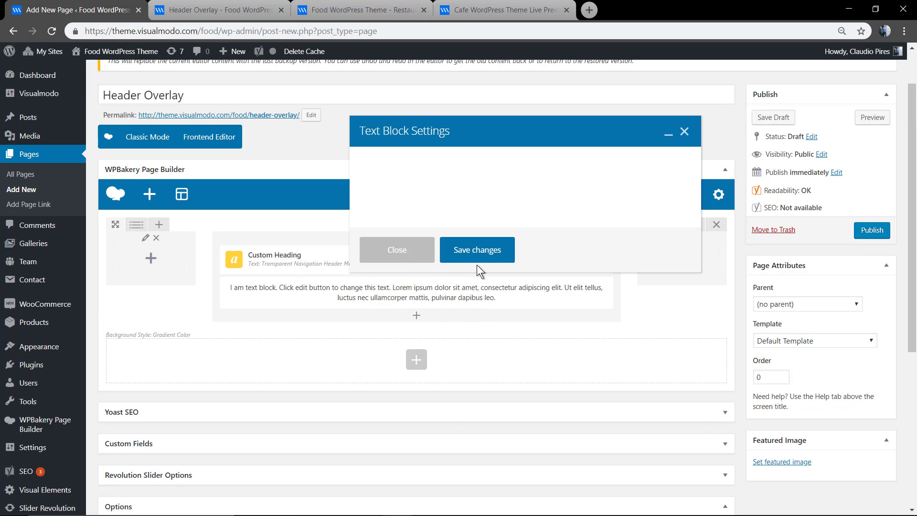
# Step: Make the paragraph text and the heading white over the gradient
pyautogui.click(462, 244)
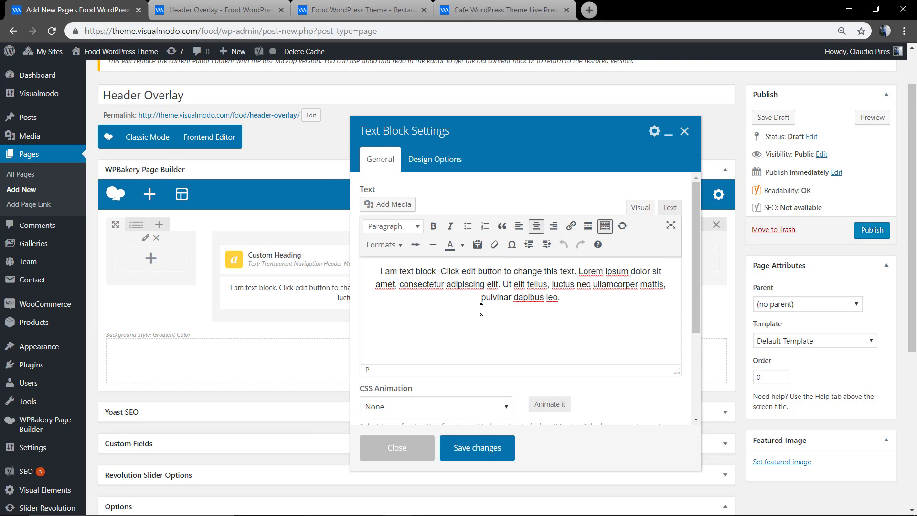
pyautogui.click(460, 244)
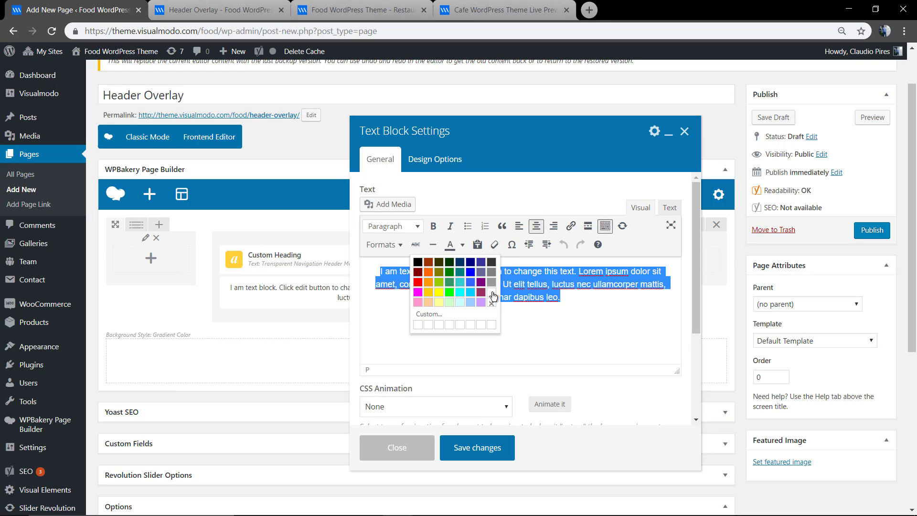
pyautogui.click(397, 447)
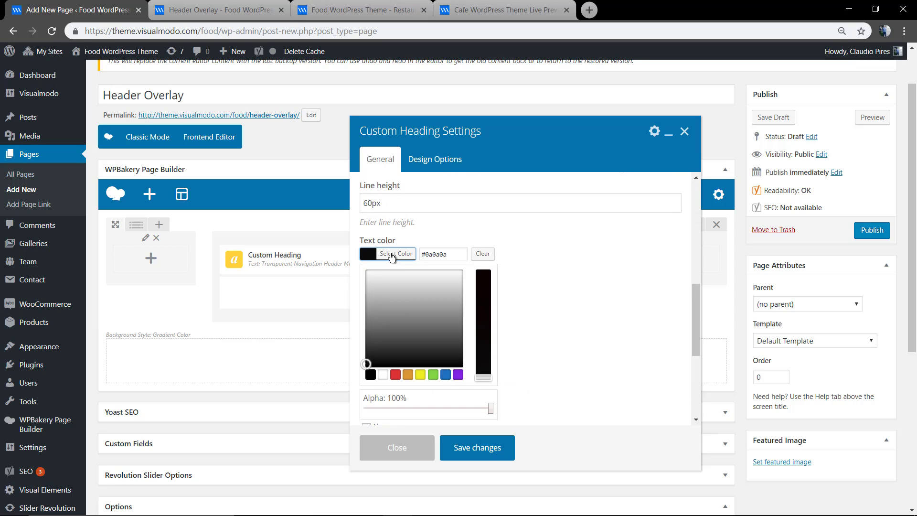
pyautogui.click(476, 447)
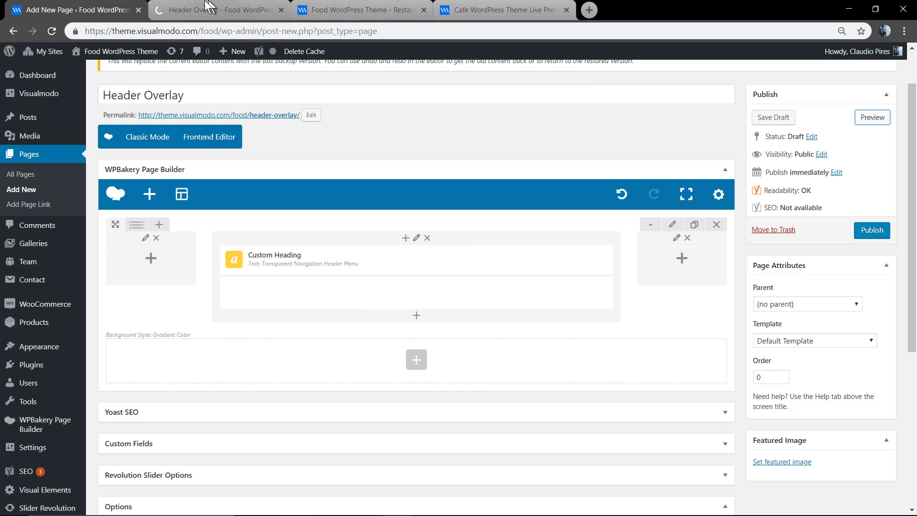
# Step: Preview the white text over the full-width gradient and return to the editor
pyautogui.click(216, 10)
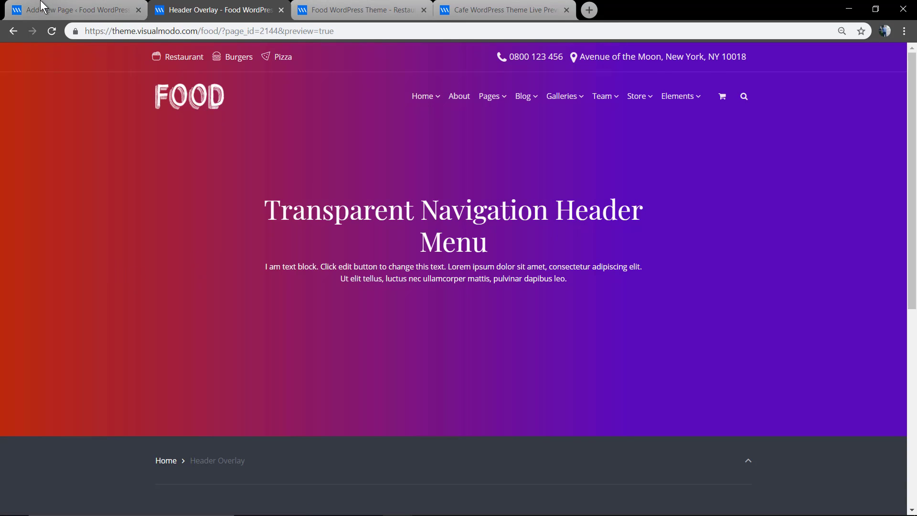
pyautogui.click(70, 10)
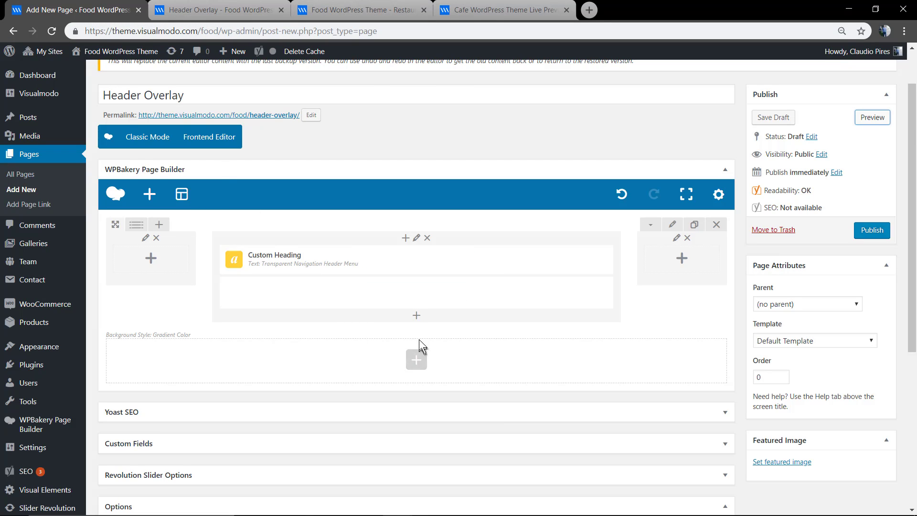
pyautogui.click(415, 359)
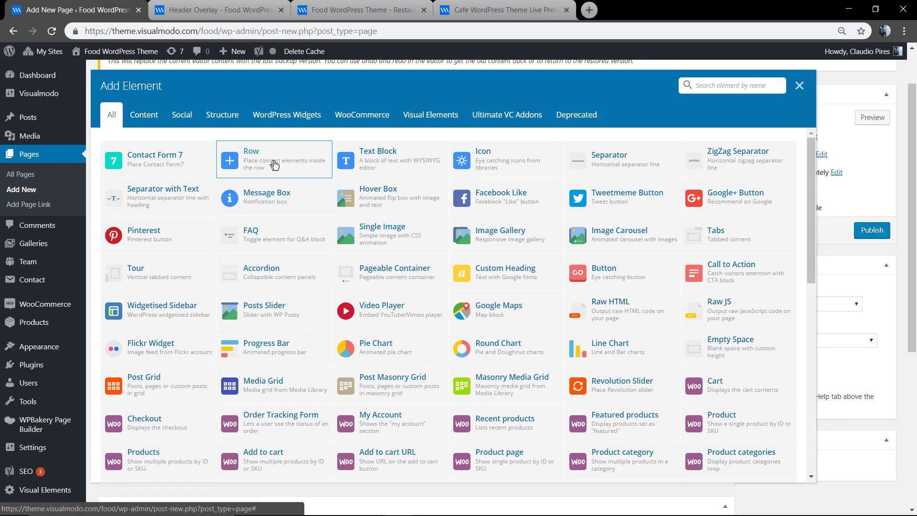
pyautogui.moveTo(506, 308)
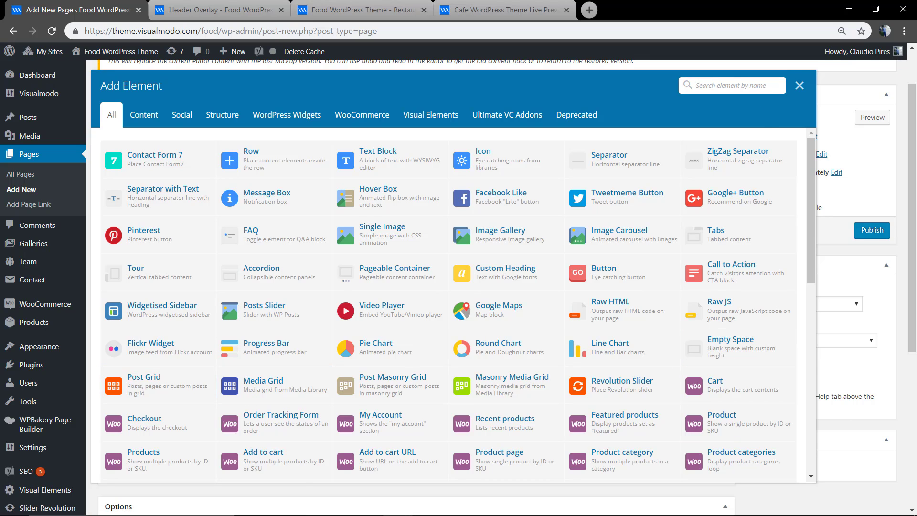
# Step: Close the element list without adding anything and switch to the Header Overlay preview
pyautogui.click(798, 85)
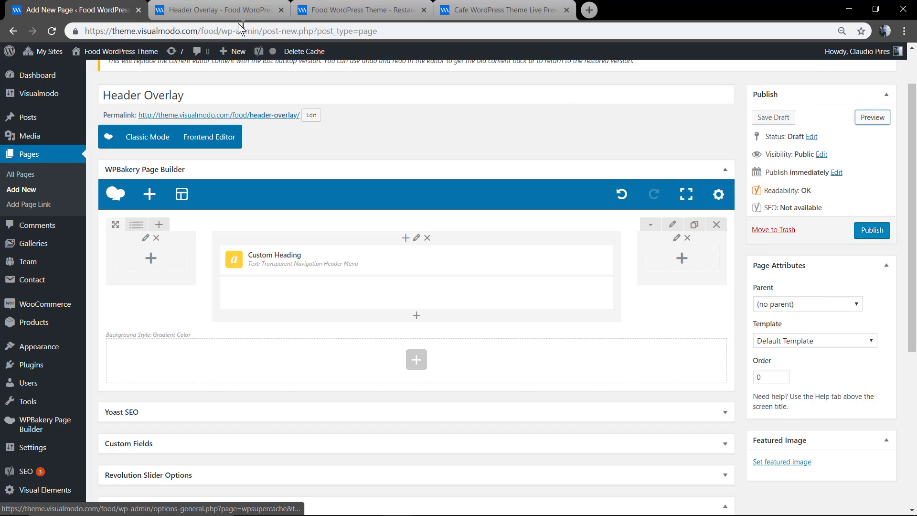
pyautogui.click(871, 116)
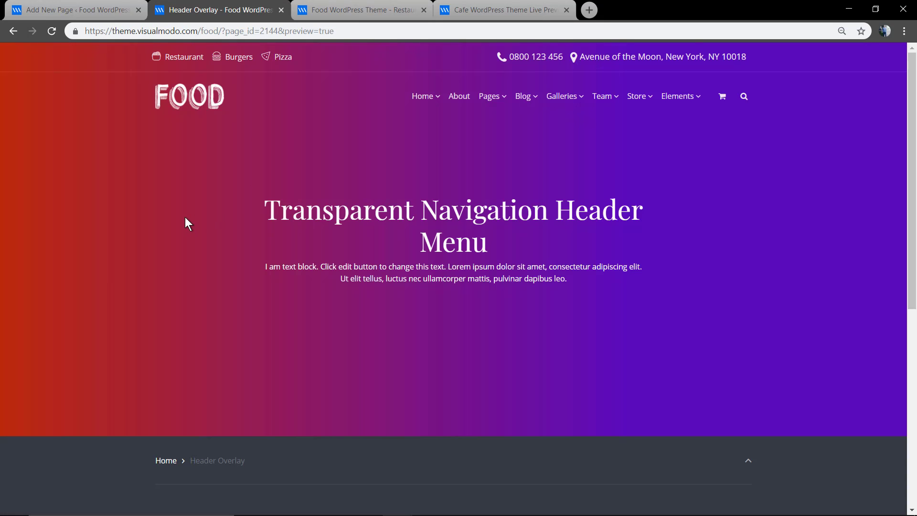